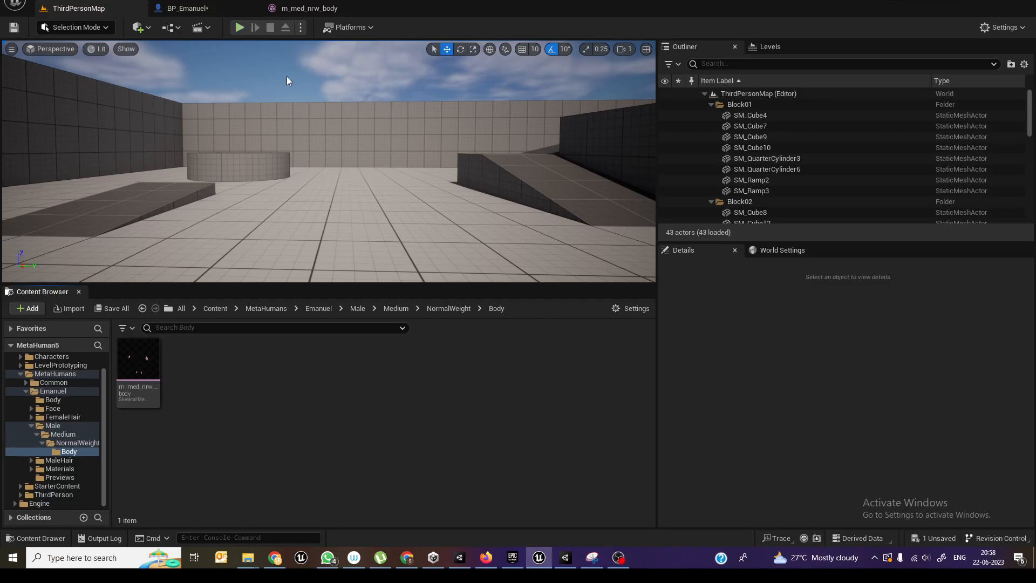
Step: Play-test the level to check the character, then stop the session
{"action": "left_click", "coordinate": [239, 27]}
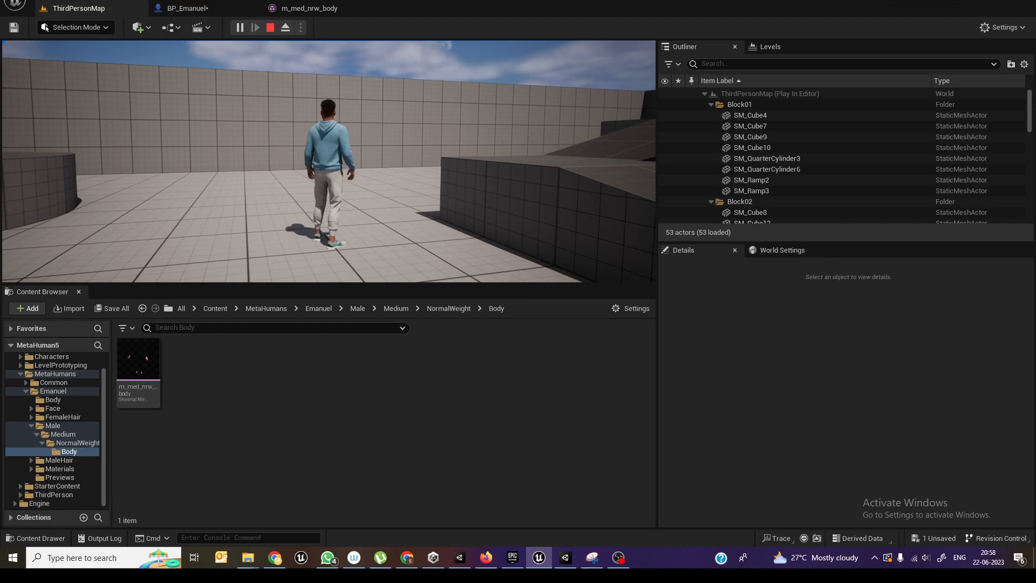
{"action": "left_click", "coordinate": [270, 27]}
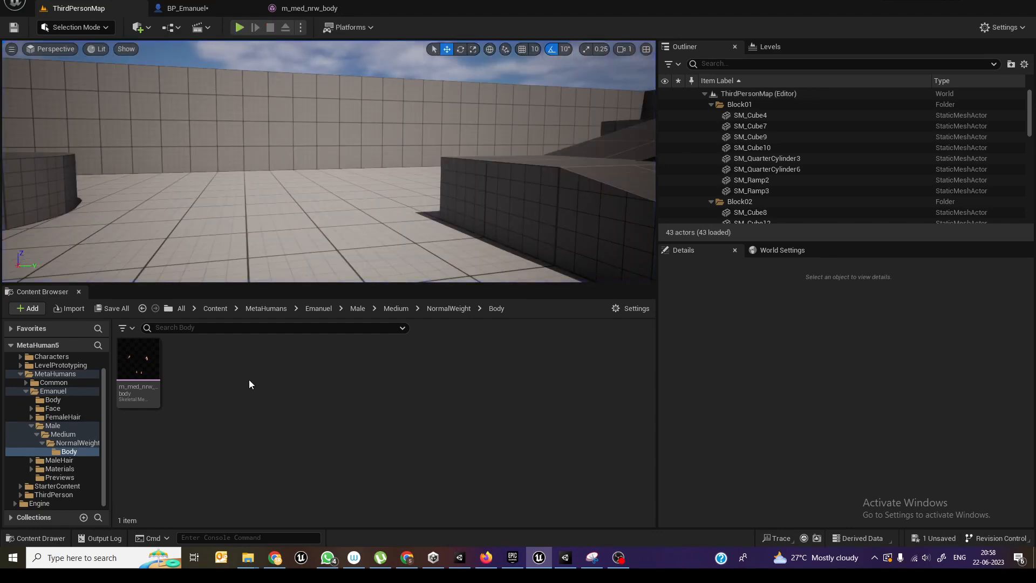
{"action": "left_click", "coordinate": [188, 7]}
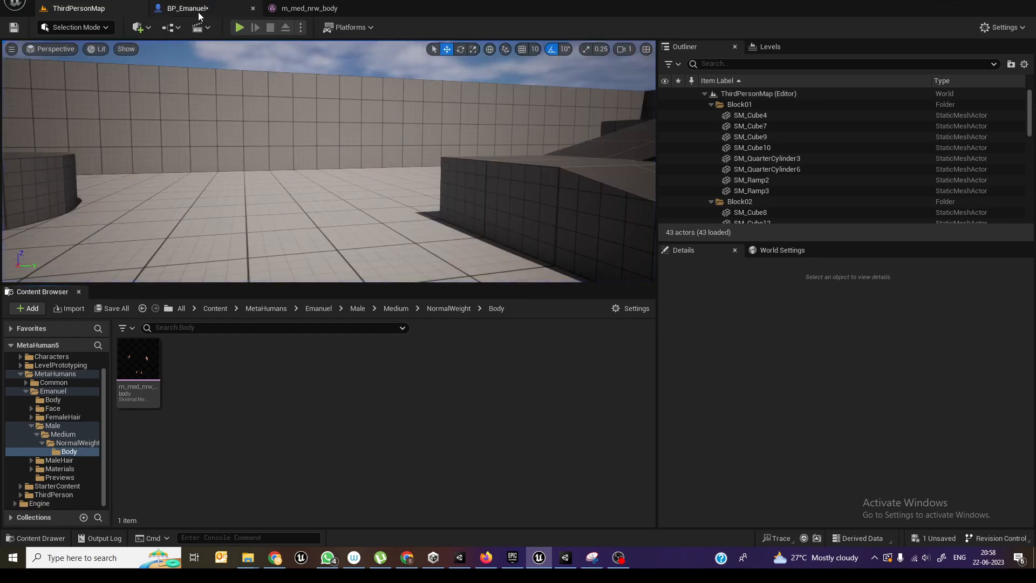
Step: Inspect BP_Emanuel's Body component and browse to its m_med_nrw_body skeletal mesh
{"action": "left_click", "coordinate": [186, 7]}
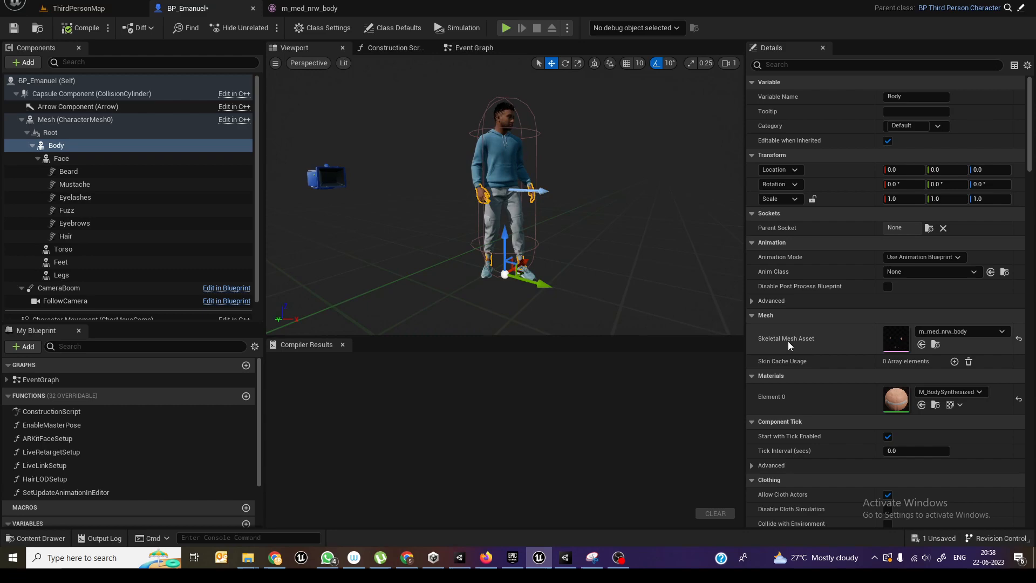
{"action": "mouse_move", "coordinate": [896, 337]}
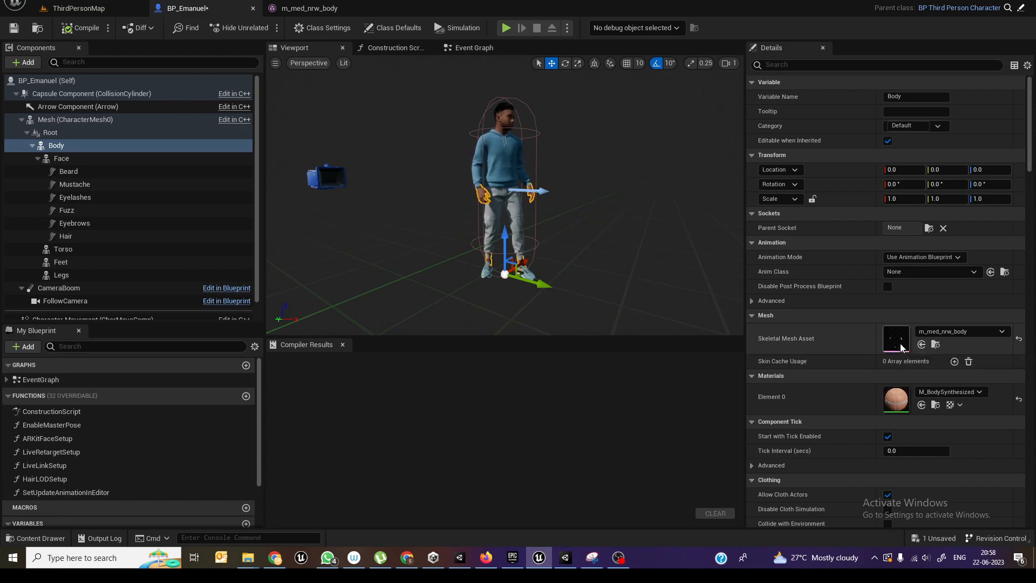
{"action": "left_click", "coordinate": [78, 7]}
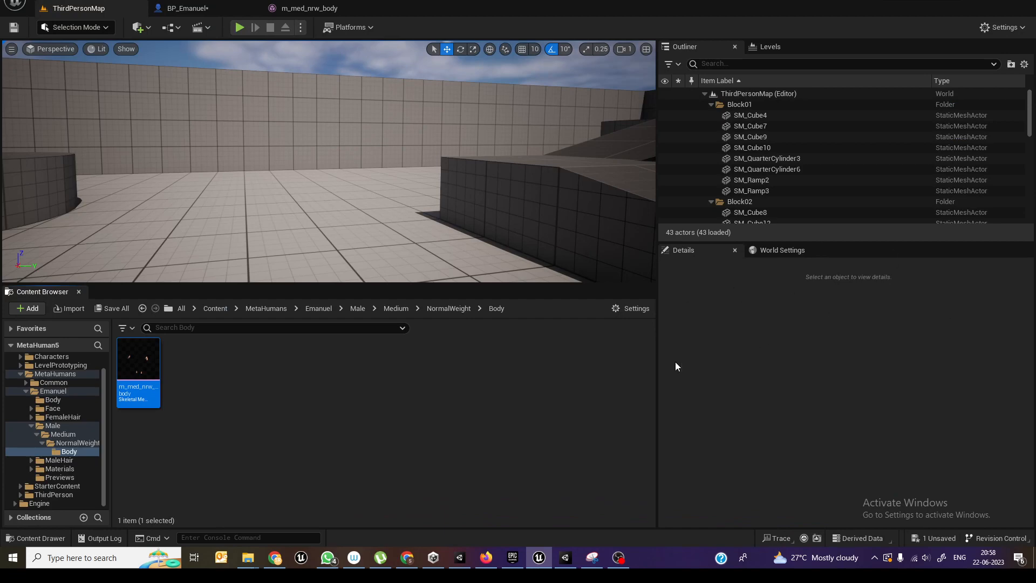
Step: Open m_med_nrw_body and locate the hand_r bone by searching 'hand' in the skeleton tree
{"action": "left_click", "coordinate": [311, 8]}
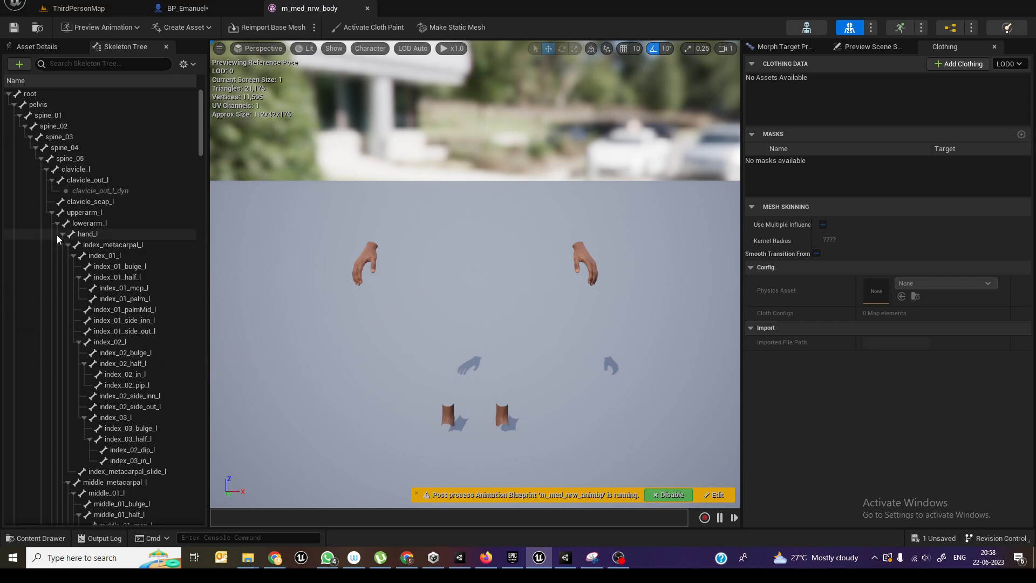
{"action": "left_click", "coordinate": [86, 234]}
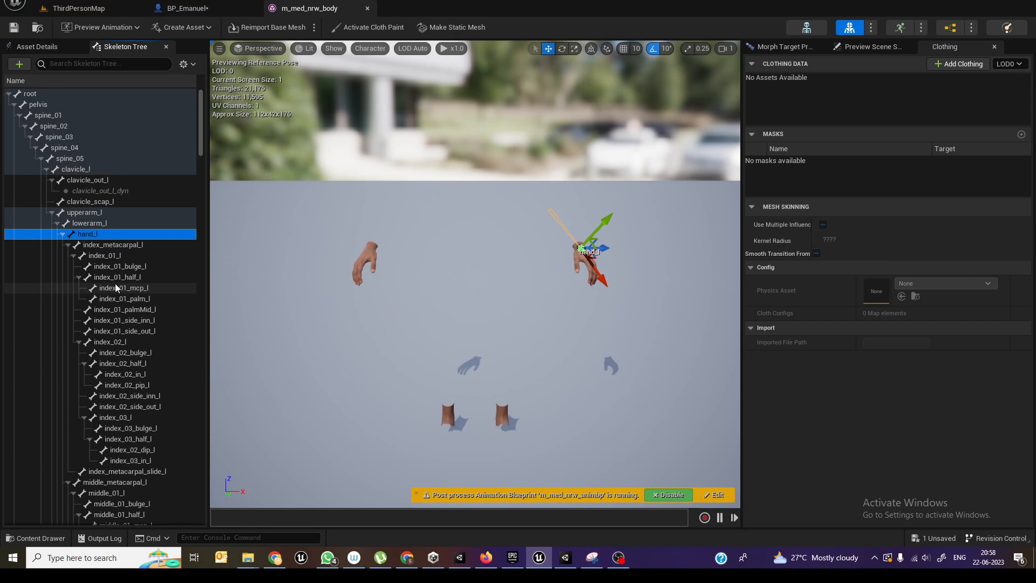
{"action": "mouse_move", "coordinate": [130, 345]}
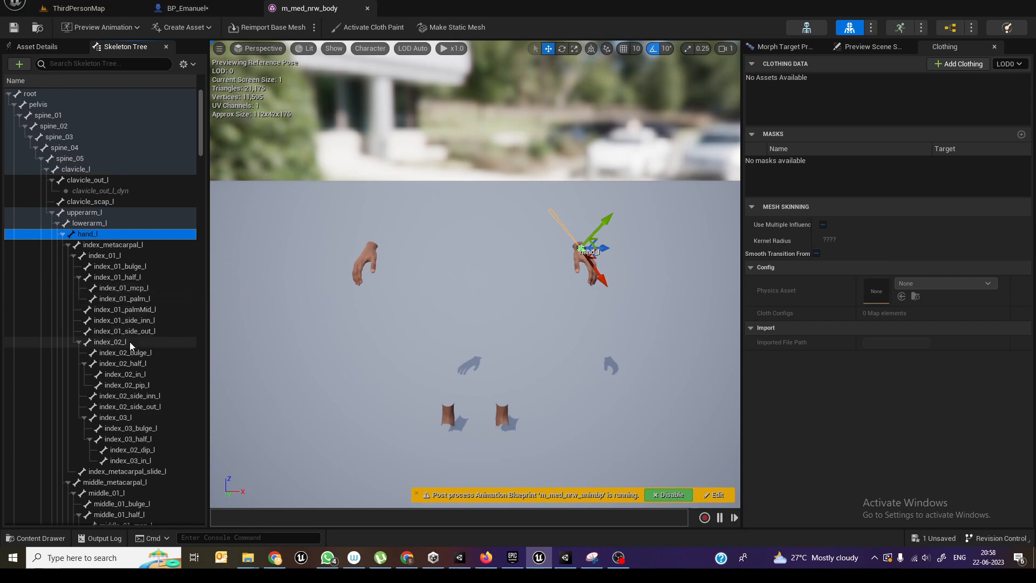
{"action": "left_click", "coordinate": [104, 64]}
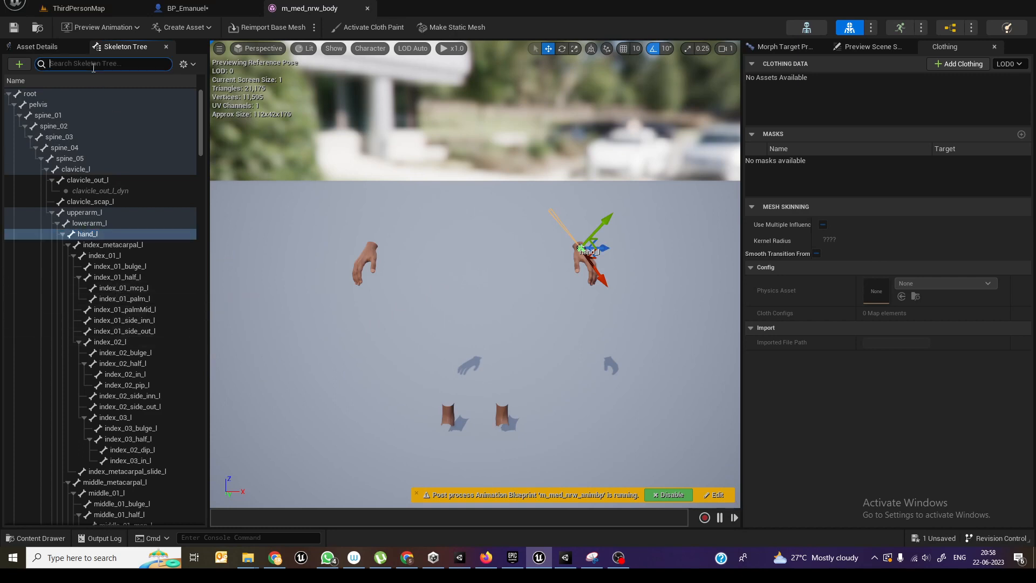
{"action": "type", "text": "hand"}
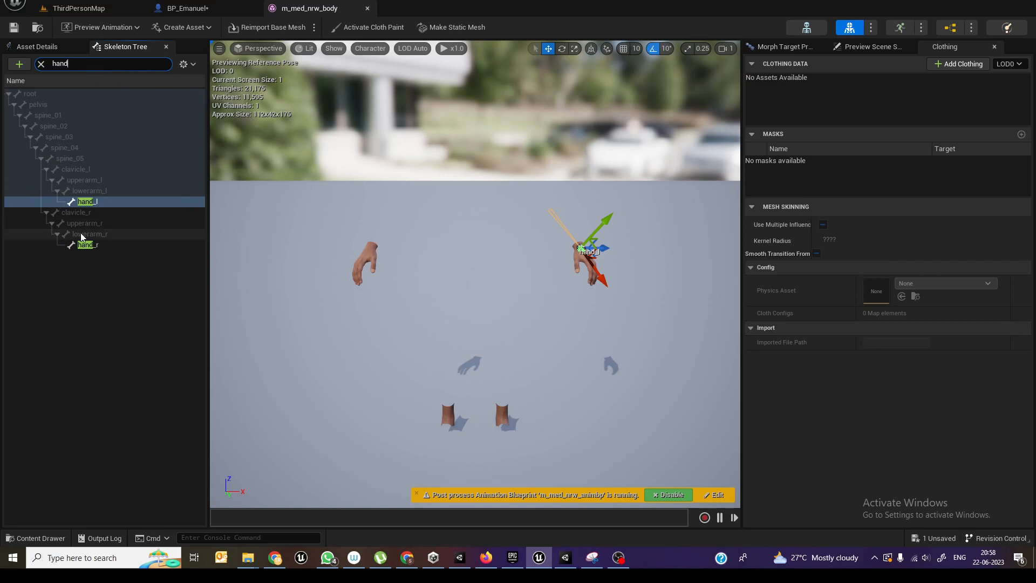
{"action": "left_click", "coordinate": [86, 245]}
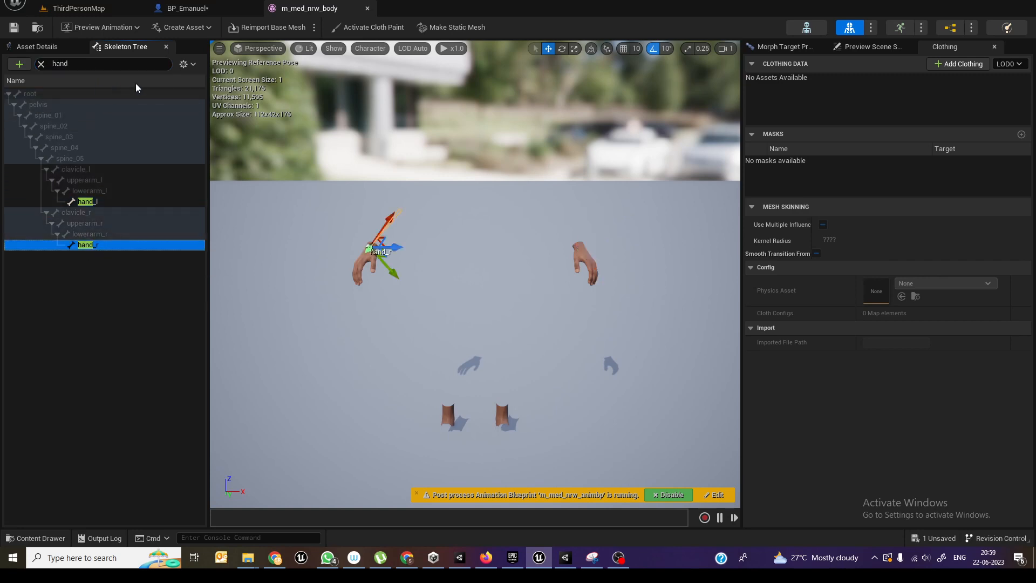
{"action": "left_click", "coordinate": [41, 64]}
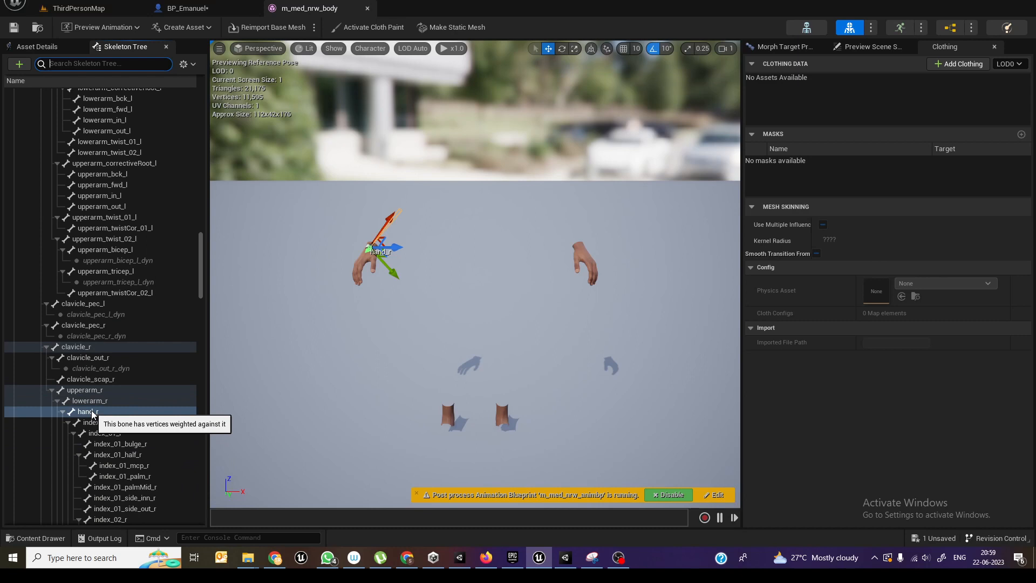
Step: Add a socket under hand_r, rename it 'Wepon', and save the mesh asset
{"action": "right_click", "coordinate": [86, 411]}
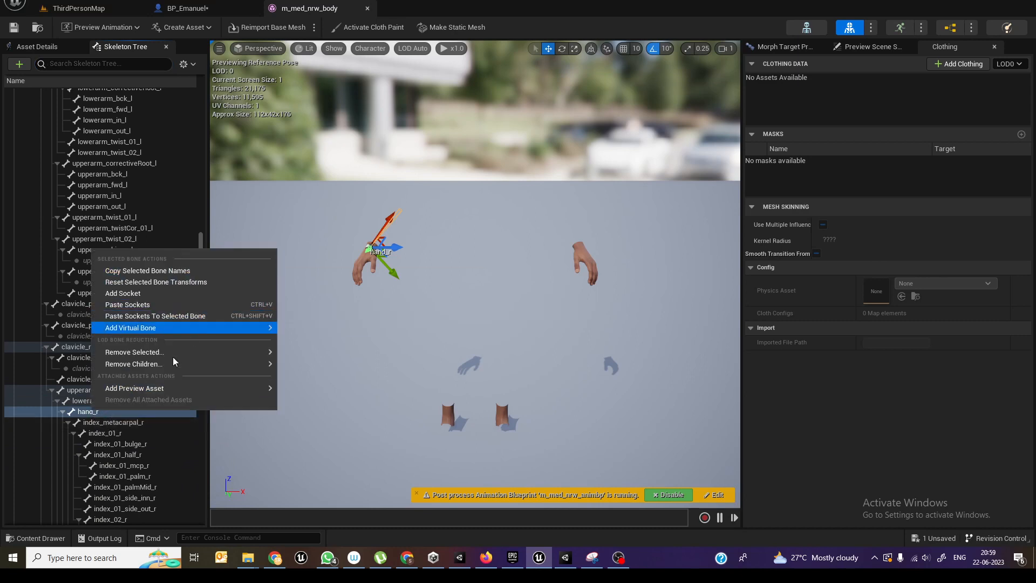
{"action": "mouse_move", "coordinate": [132, 292]}
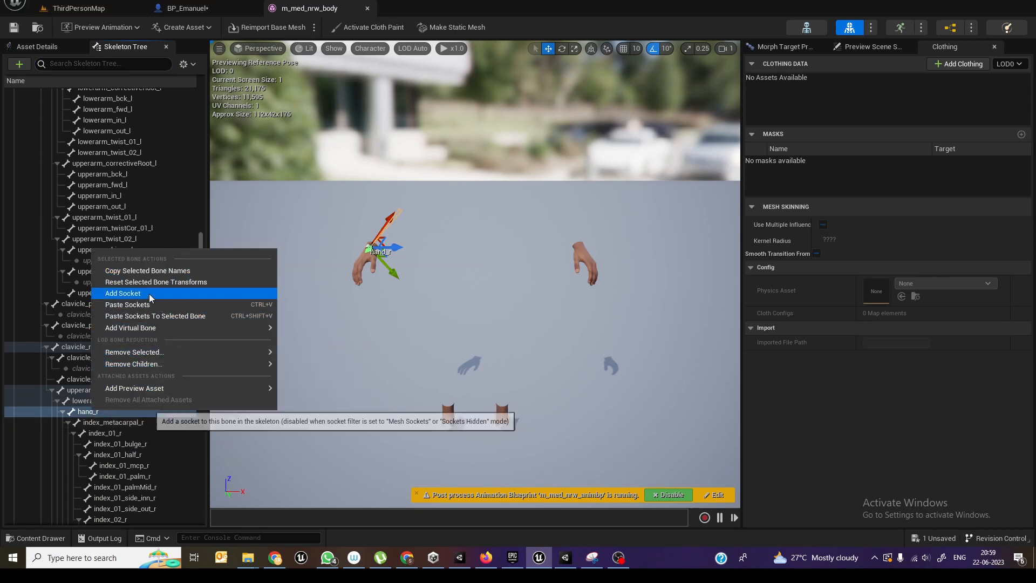
{"action": "left_click", "coordinate": [123, 293]}
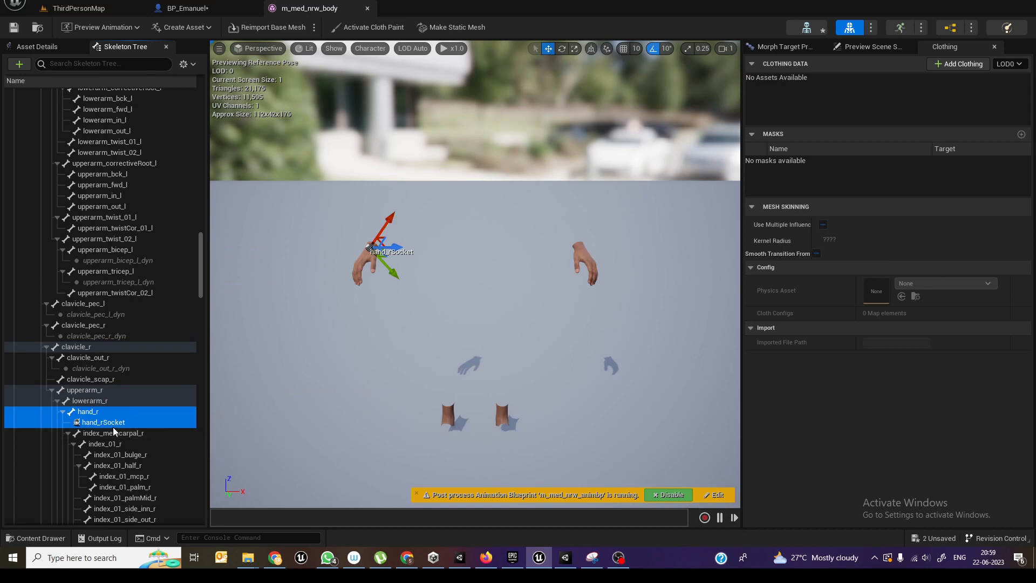
{"action": "double_click", "coordinate": [102, 422]}
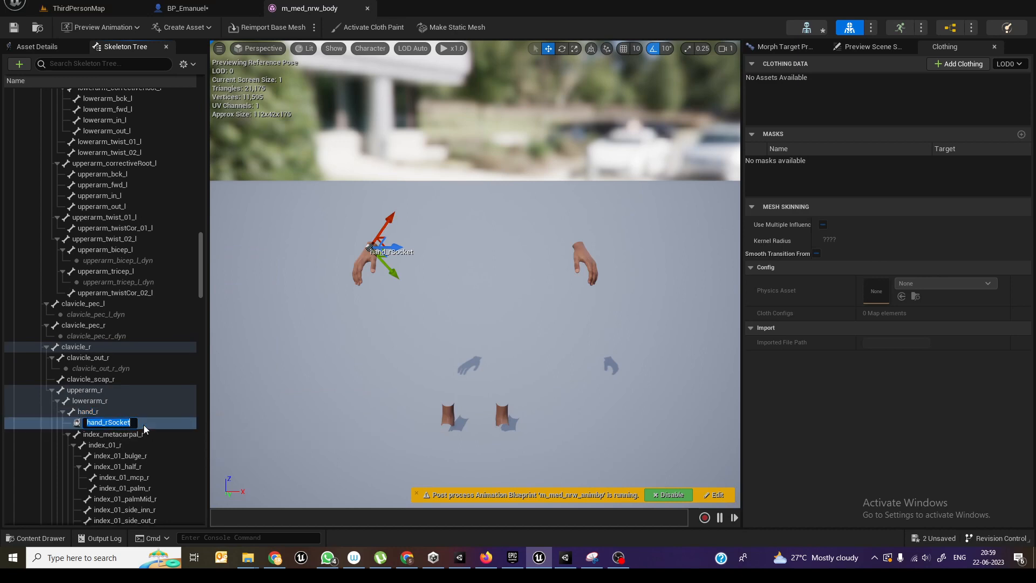
{"action": "type", "text": "Wepon"}
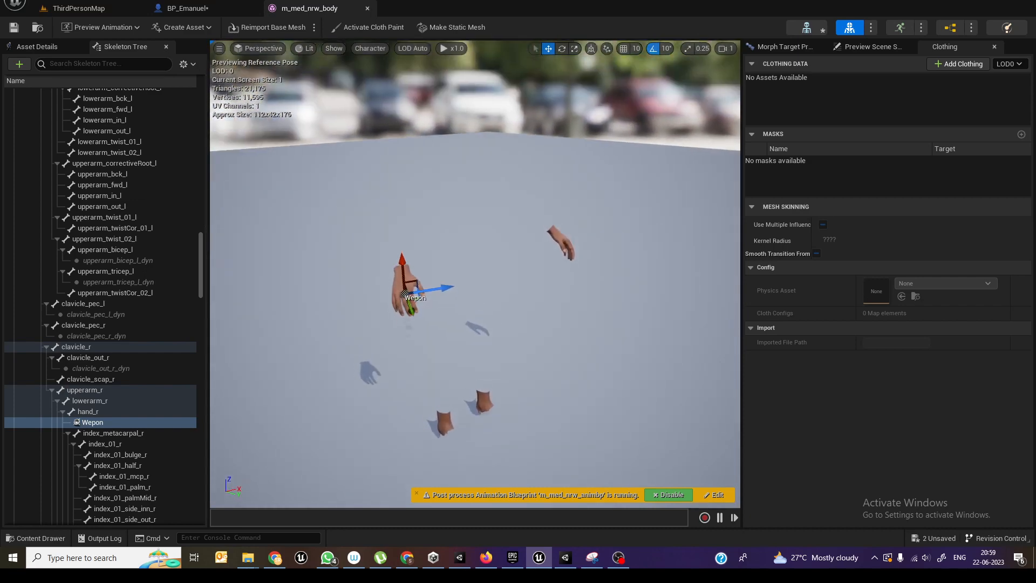
{"action": "mouse_move", "coordinate": [11, 27]}
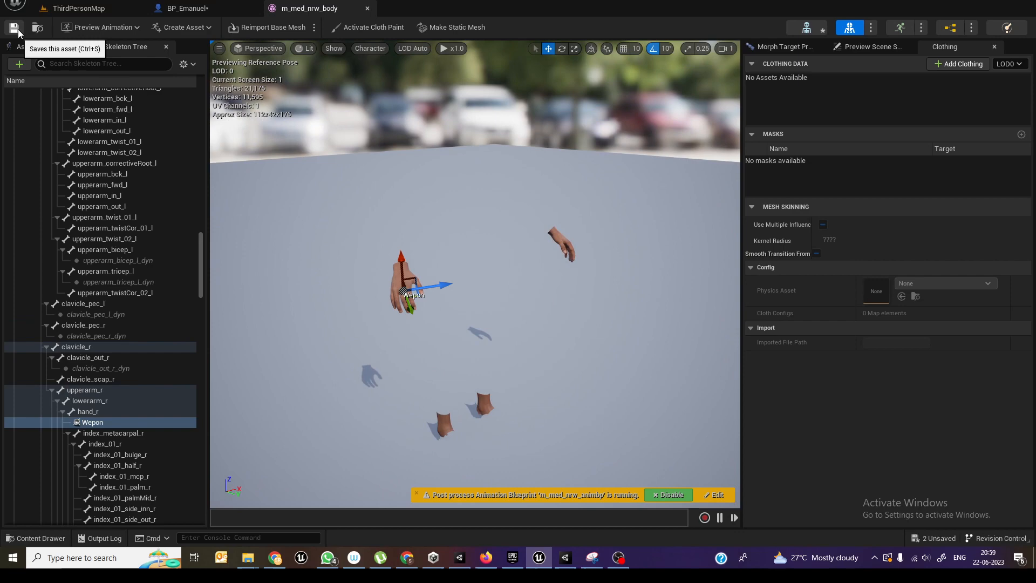
{"action": "left_click", "coordinate": [92, 422]}
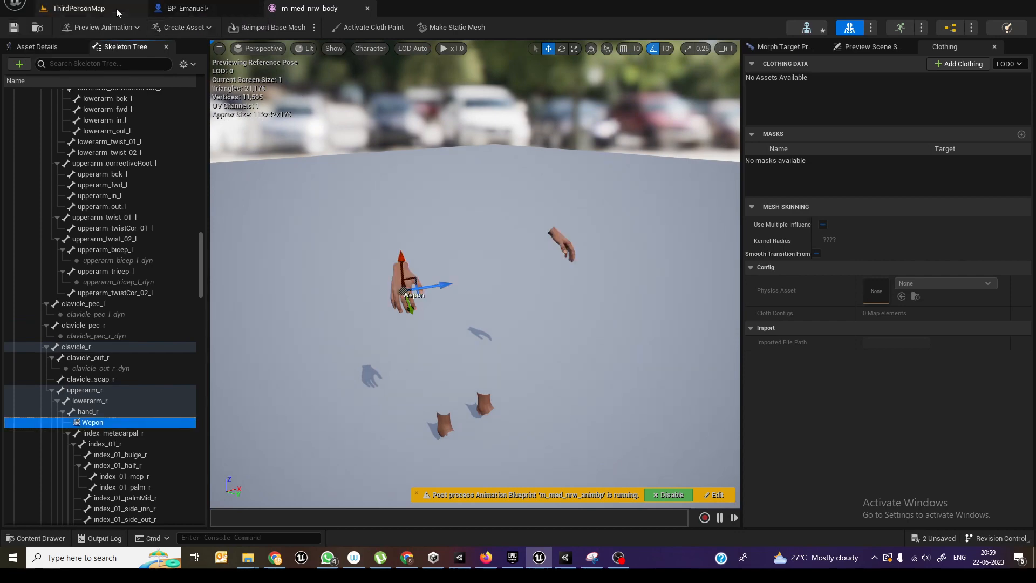
Step: Add a Cube static mesh component to BP_Emanuel under the Body mesh
{"action": "left_click", "coordinate": [192, 7]}
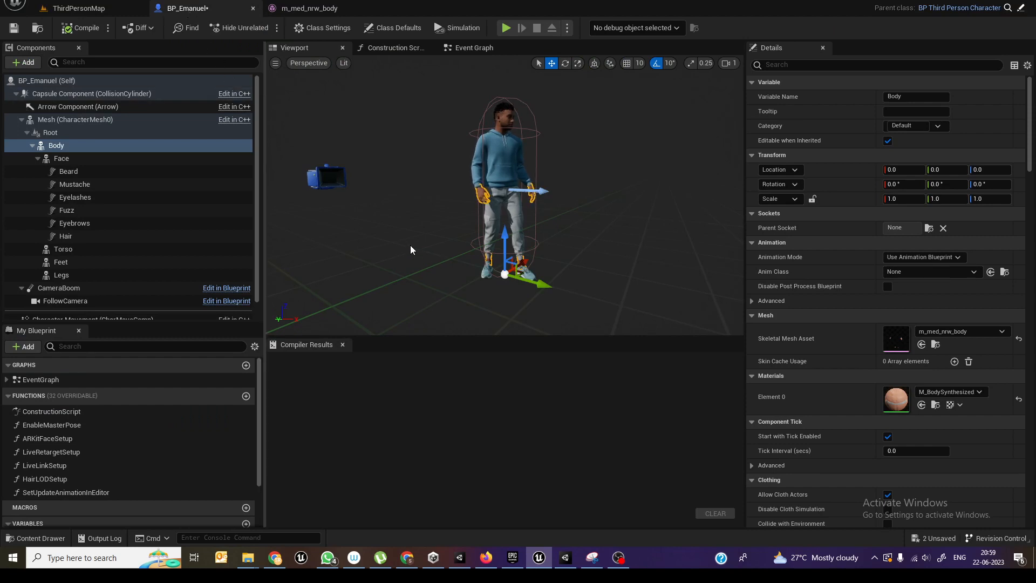
{"action": "mouse_move", "coordinate": [413, 216]}
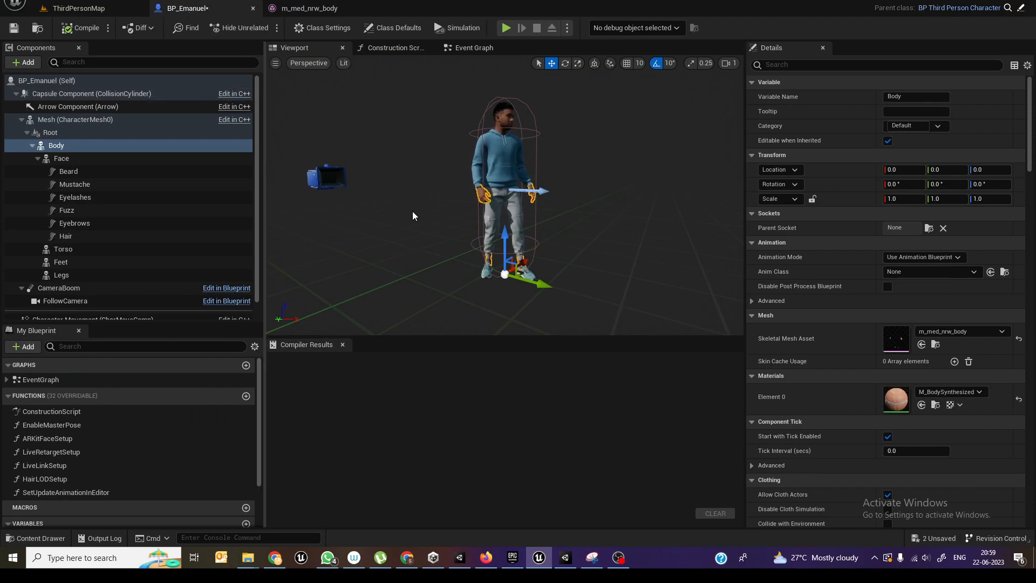
{"action": "mouse_move", "coordinate": [362, 229]}
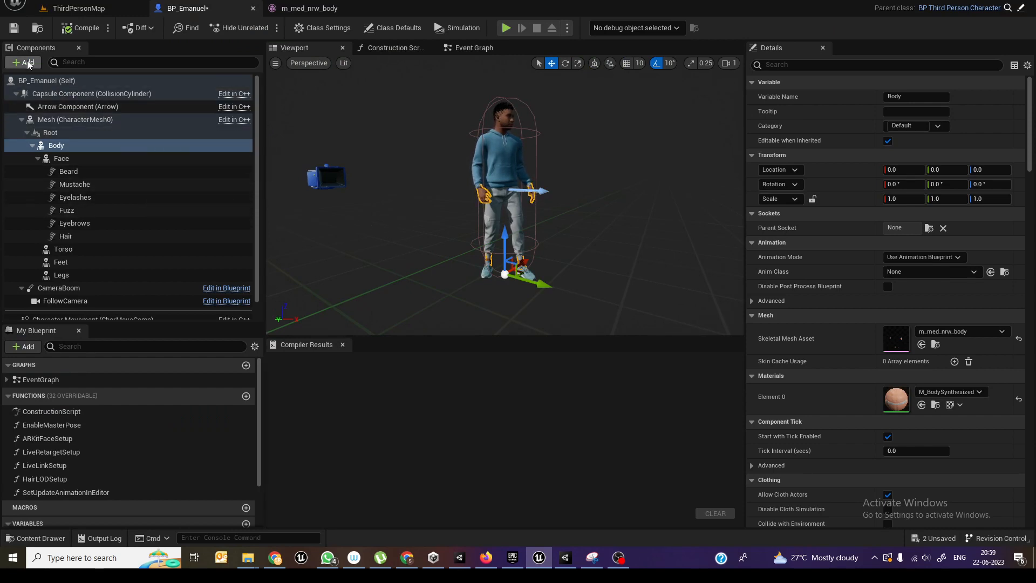
{"action": "left_click", "coordinate": [21, 63]}
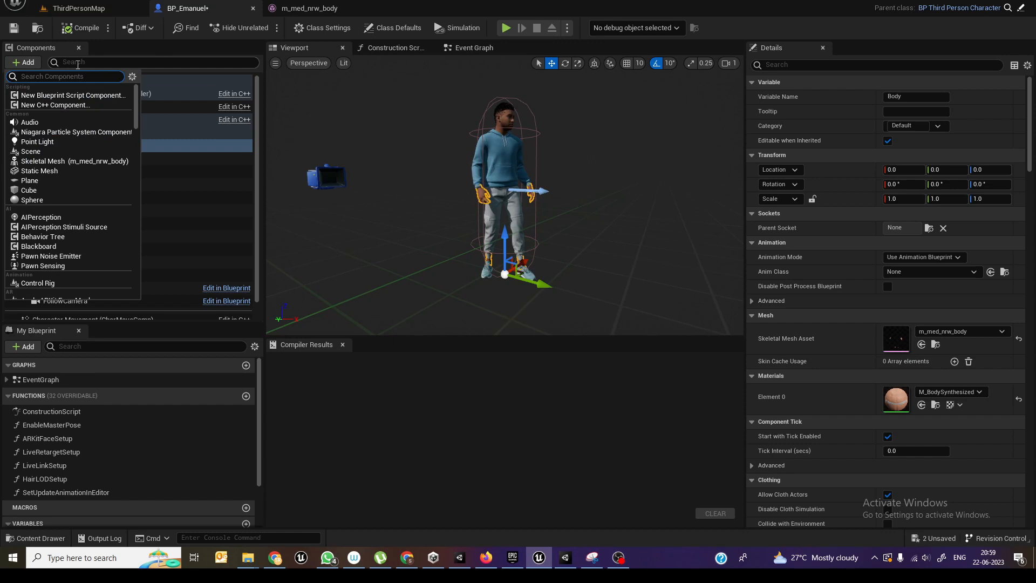
{"action": "type", "text": "cub"}
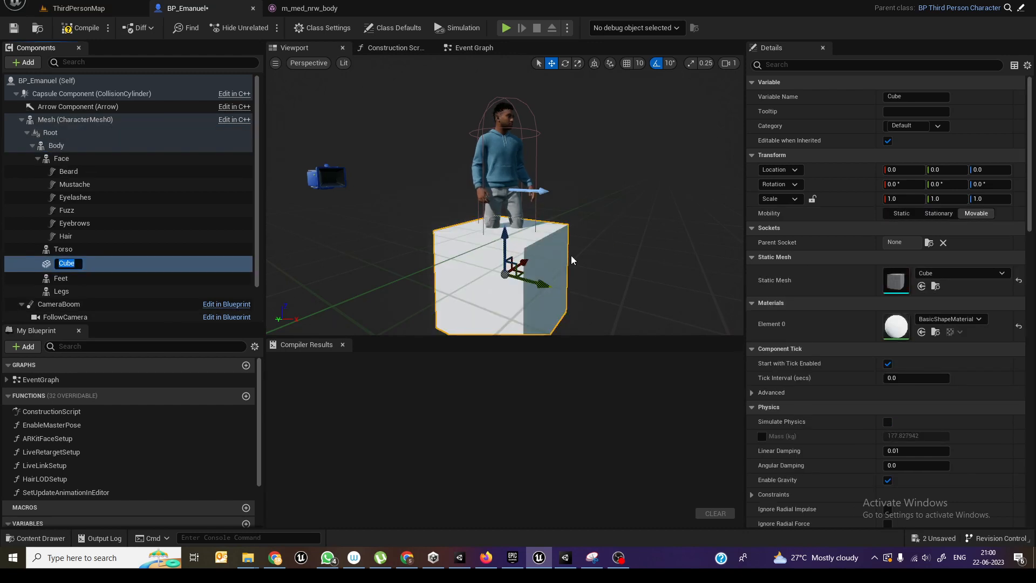
Step: Scale the Cube to a thin rod of 0.05 × 0.05 × 1.0 and raise it toward the hand
{"action": "left_click", "coordinate": [903, 199]}
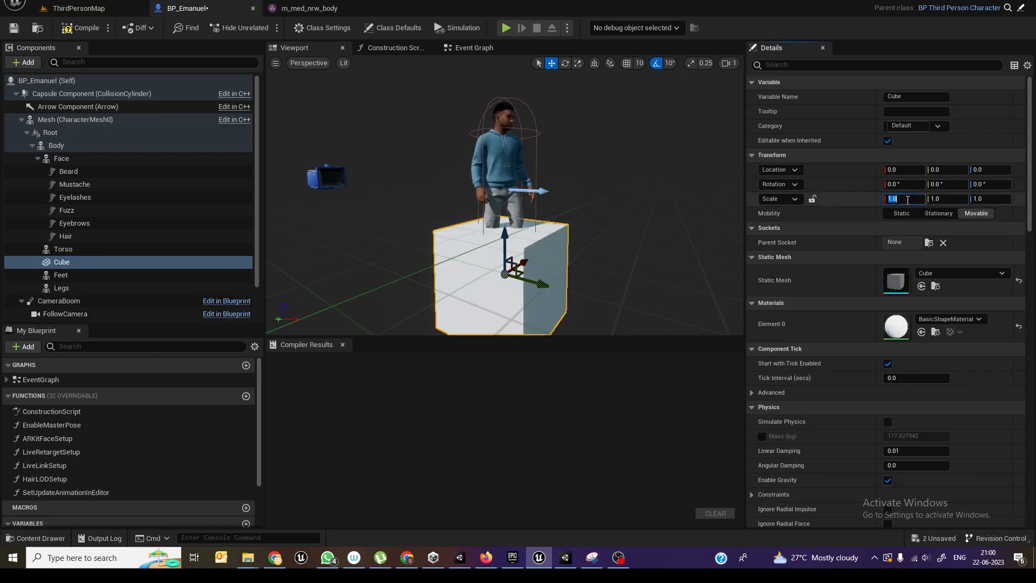
{"action": "type", "text": ".1"}
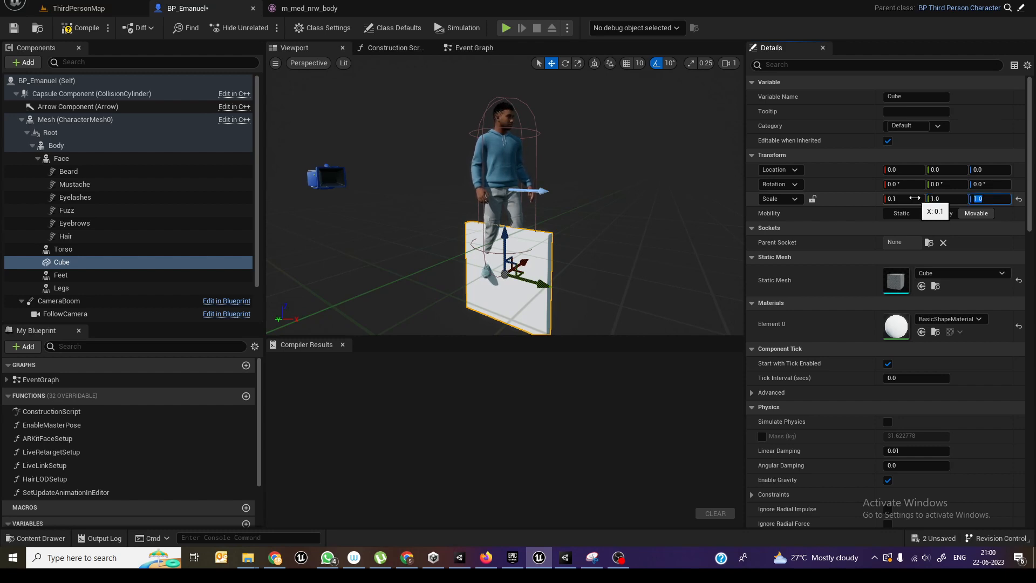
{"action": "type", "text": ".1"}
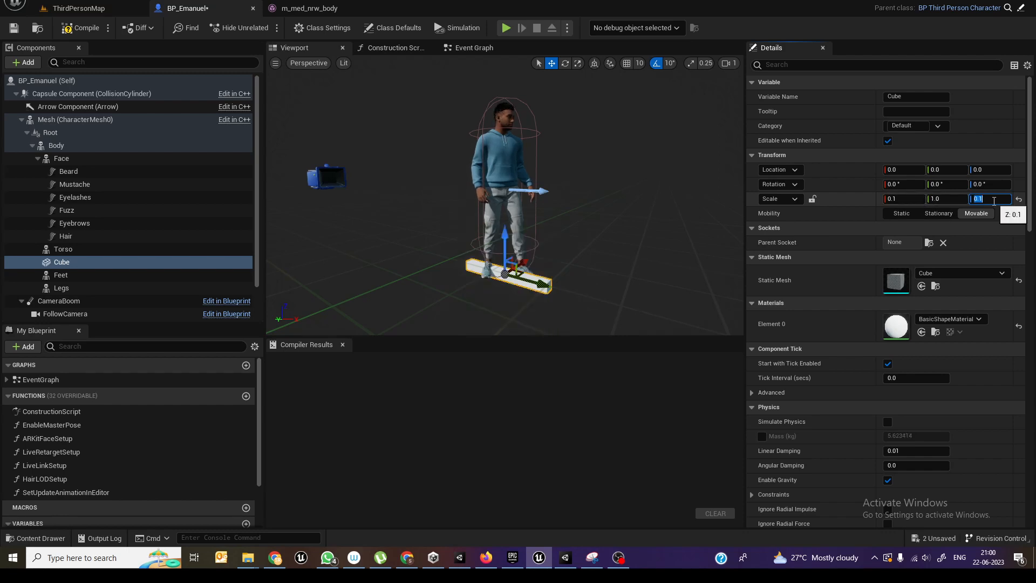
{"action": "type", "text": "1.0"}
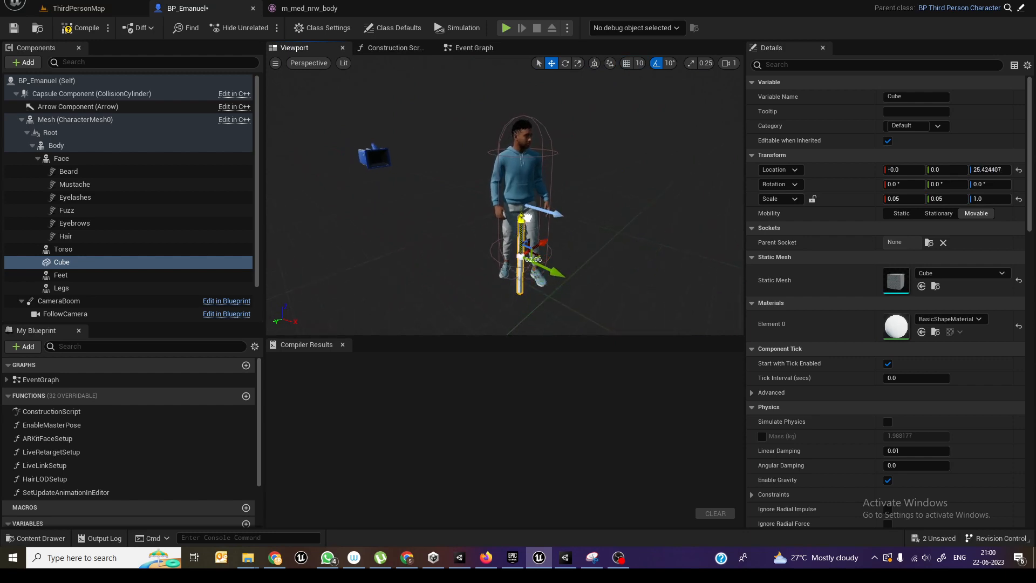
Step: Lift the Cube rod to about 30.7 units beside the hand, then select the Root component
{"action": "left_click_drag", "start_coordinate": [522, 224], "coordinate": [520, 211]}
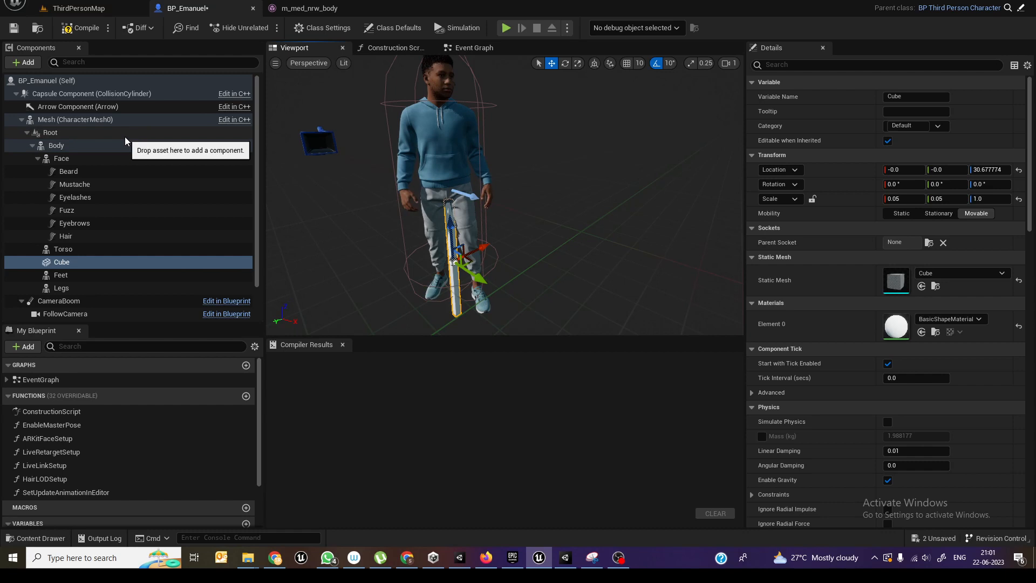
{"action": "left_click", "coordinate": [50, 132]}
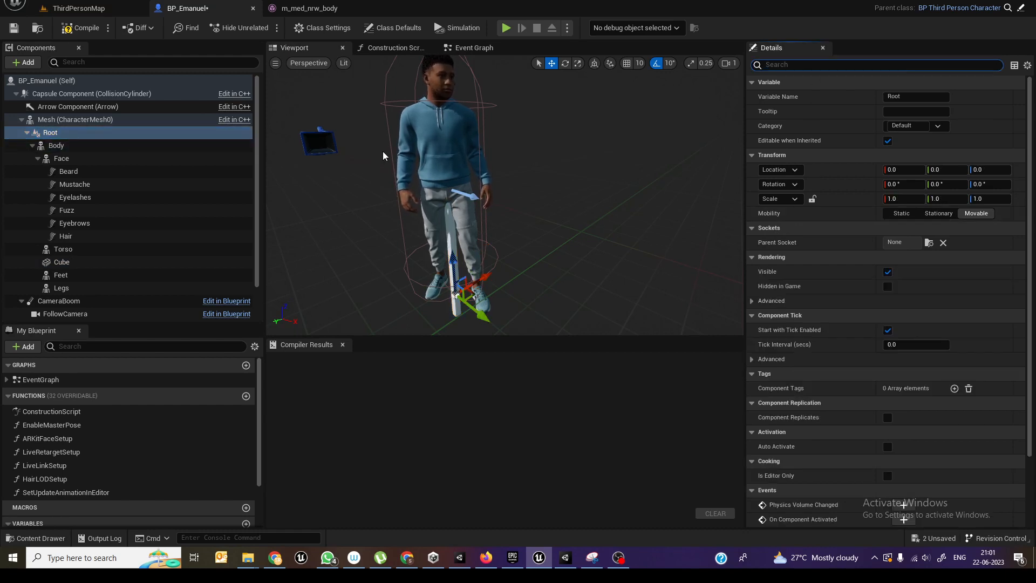
Step: Enable Pause Anims on the character Mesh component via a 'pau' property filter
{"action": "left_click", "coordinate": [75, 119]}
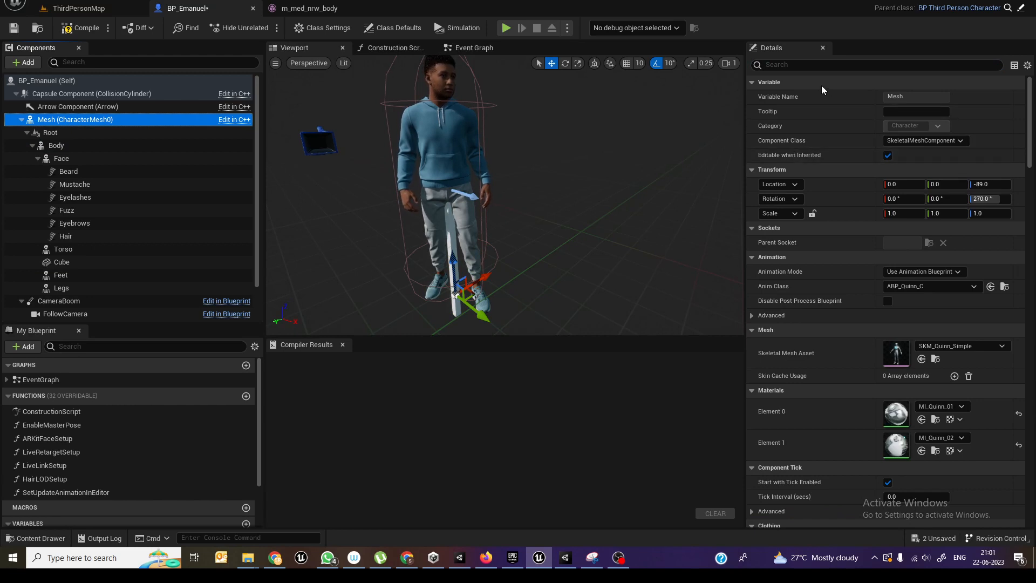
{"action": "type", "text": "p"}
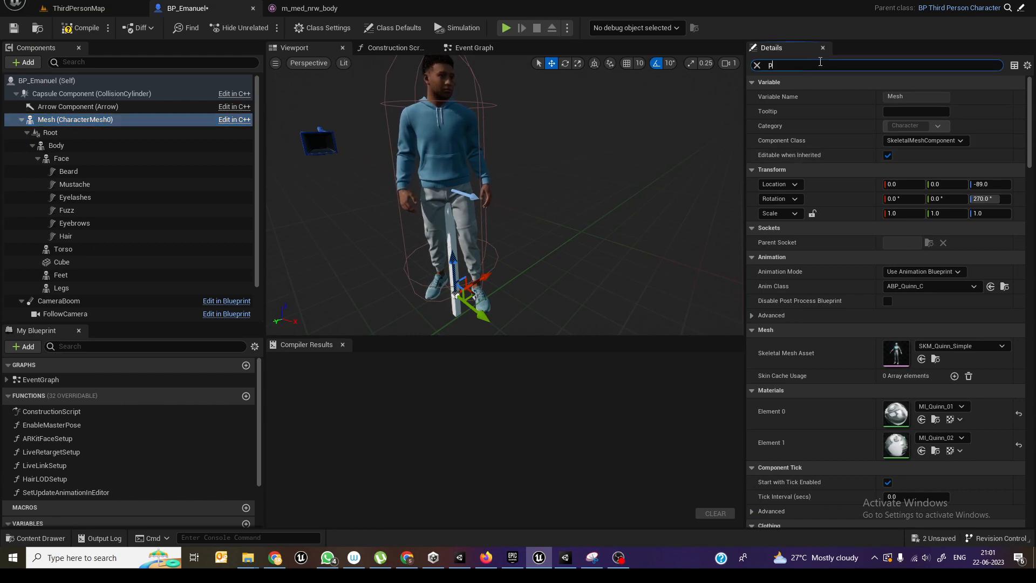
{"action": "type", "text": "au"}
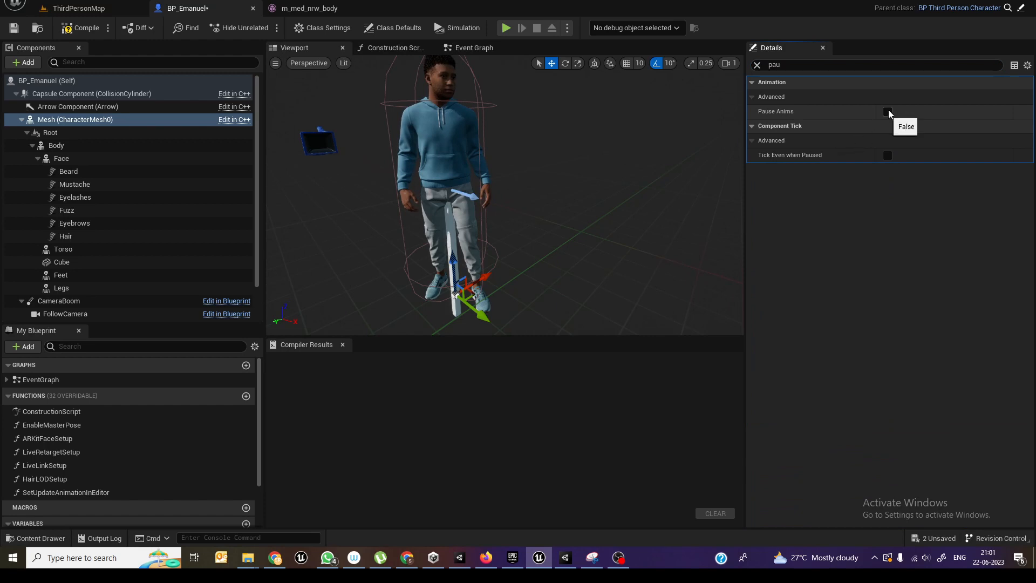
{"action": "left_click", "coordinate": [887, 112]}
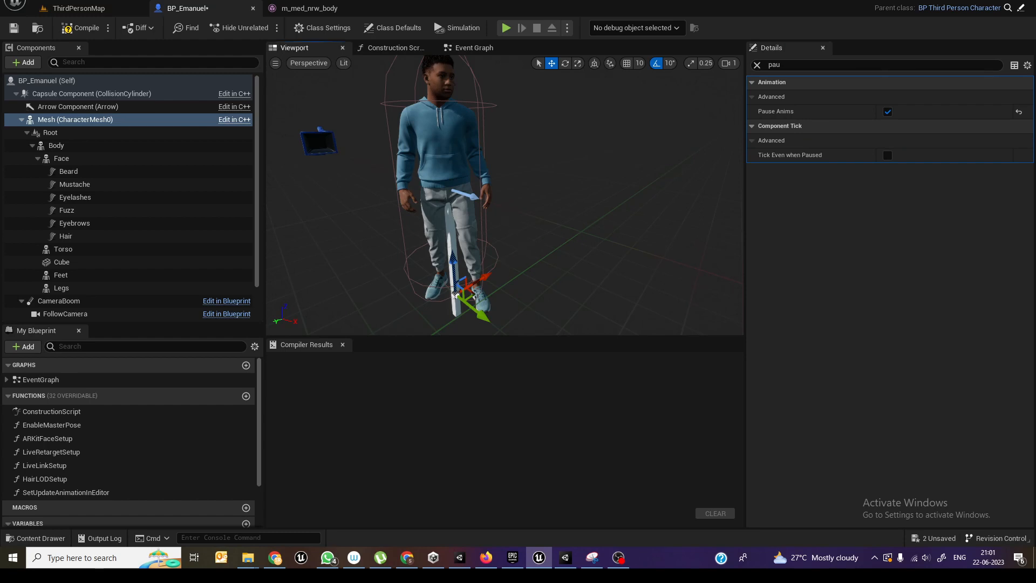
{"action": "mouse_move", "coordinate": [60, 276]}
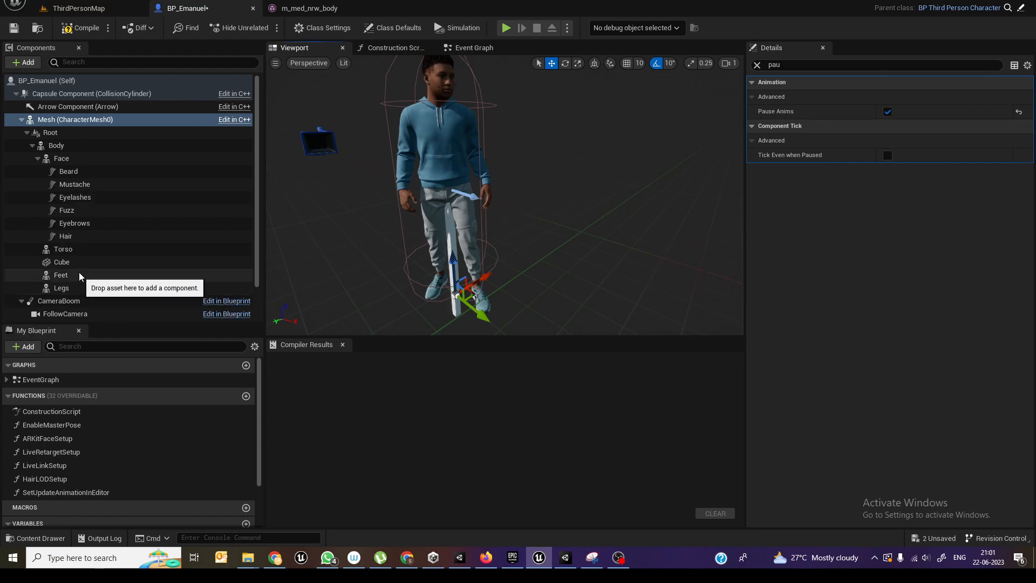
{"action": "left_click", "coordinate": [60, 262]}
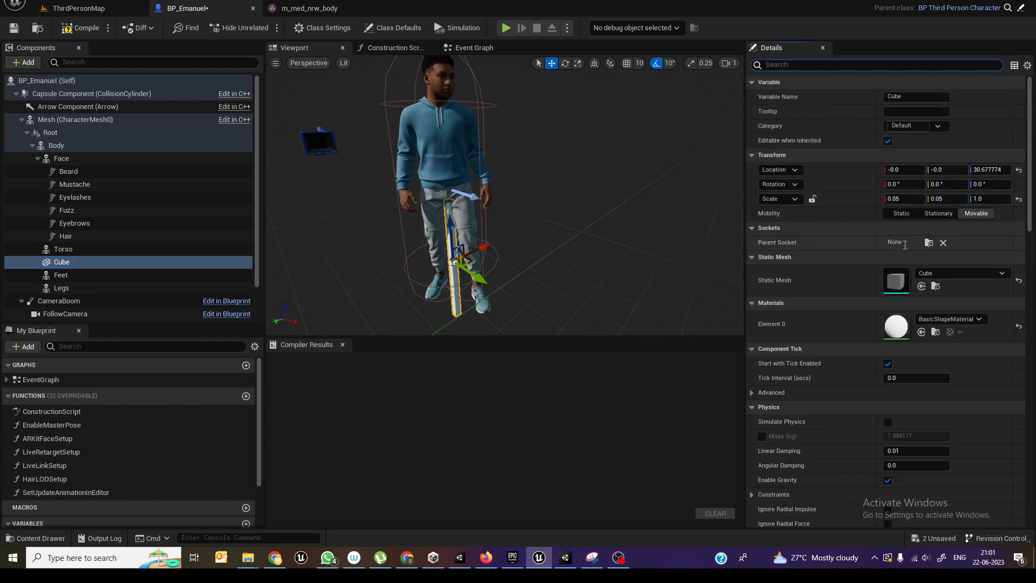
{"action": "mouse_move", "coordinate": [928, 243]}
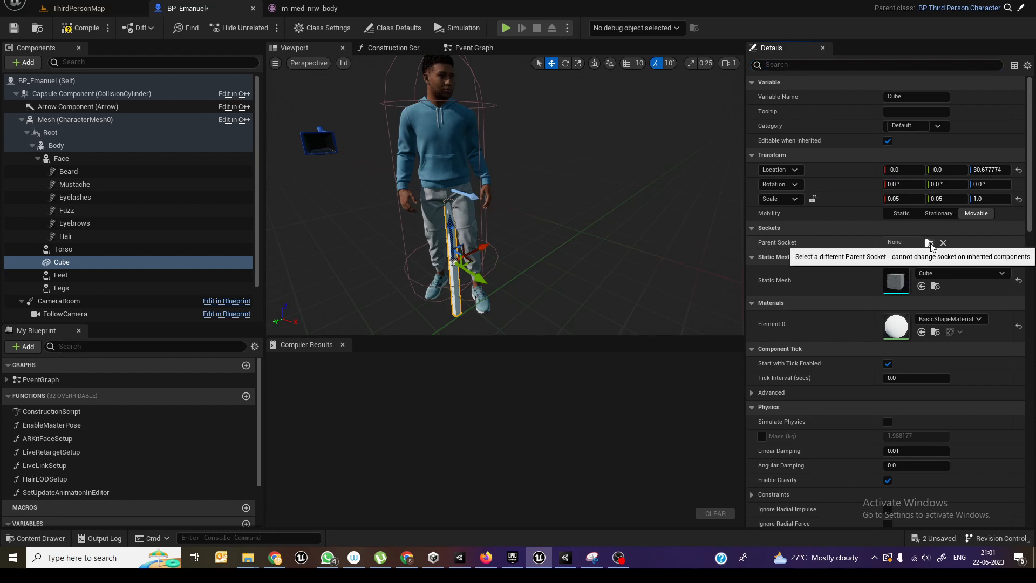
Step: Set the Cube's Parent Socket to the Wepon socket on the right hand
{"action": "left_click", "coordinate": [915, 241]}
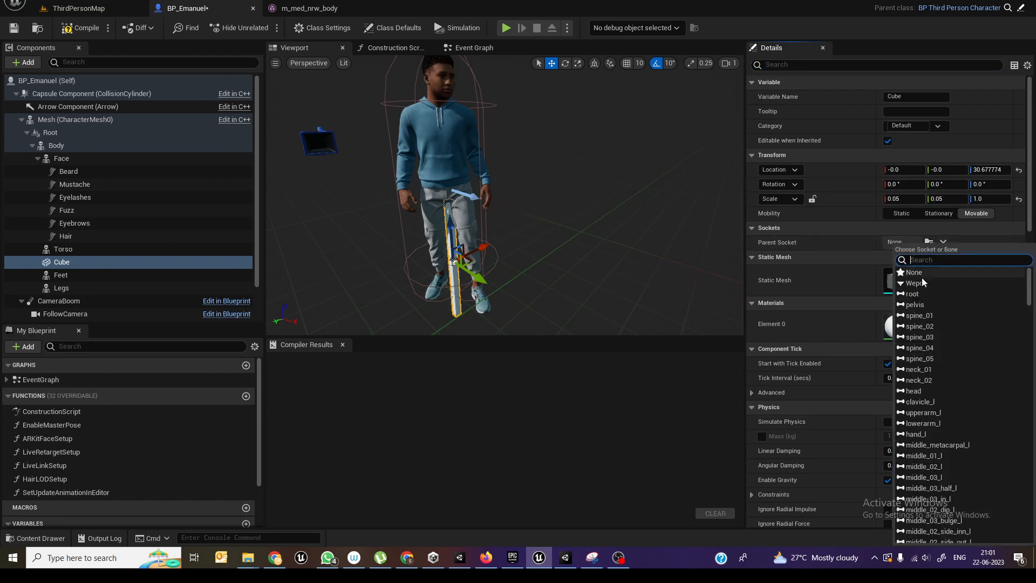
{"action": "left_click", "coordinate": [913, 272]}
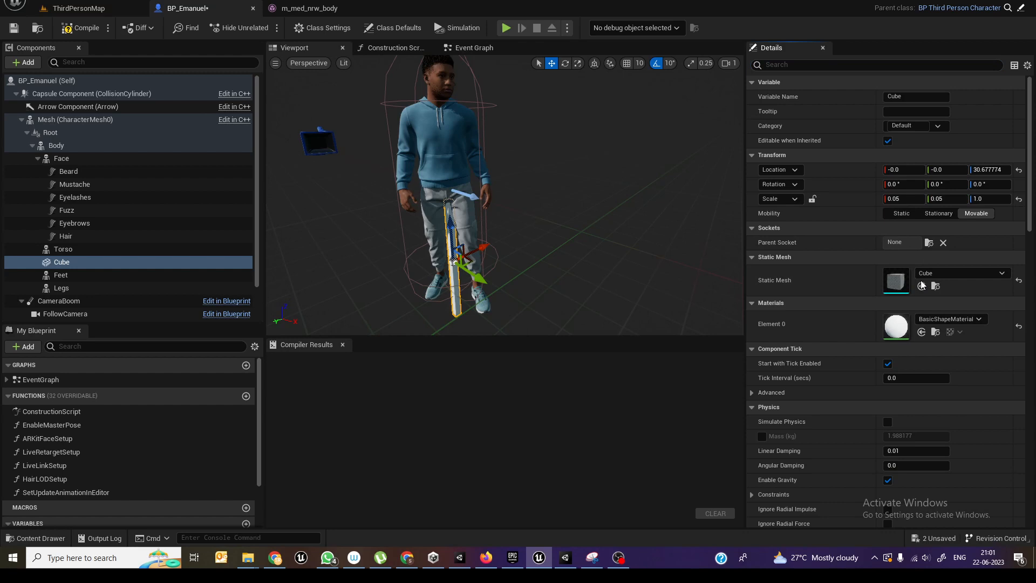
{"action": "left_click", "coordinate": [899, 242]}
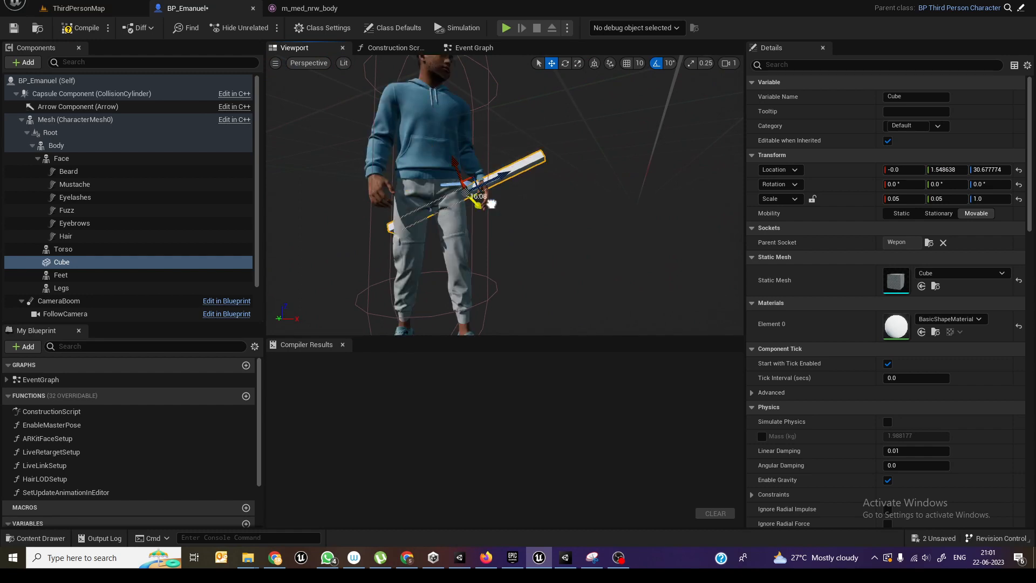
Step: Slide the Cube into the hand and thin it to 0.025 × 0.025 × 1
{"action": "left_click_drag", "start_coordinate": [481, 196], "coordinate": [545, 200]}
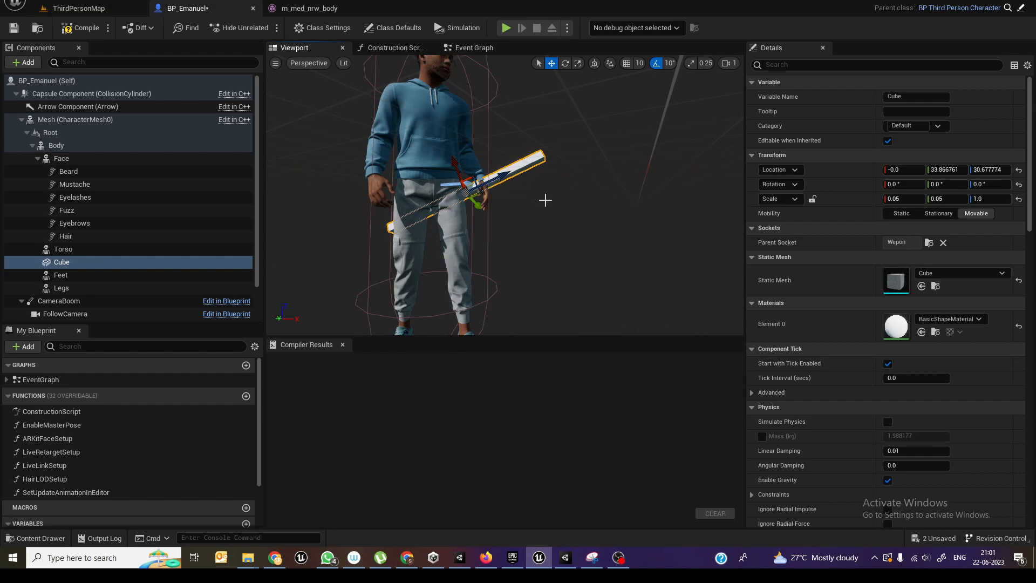
{"action": "mouse_move", "coordinate": [533, 224]}
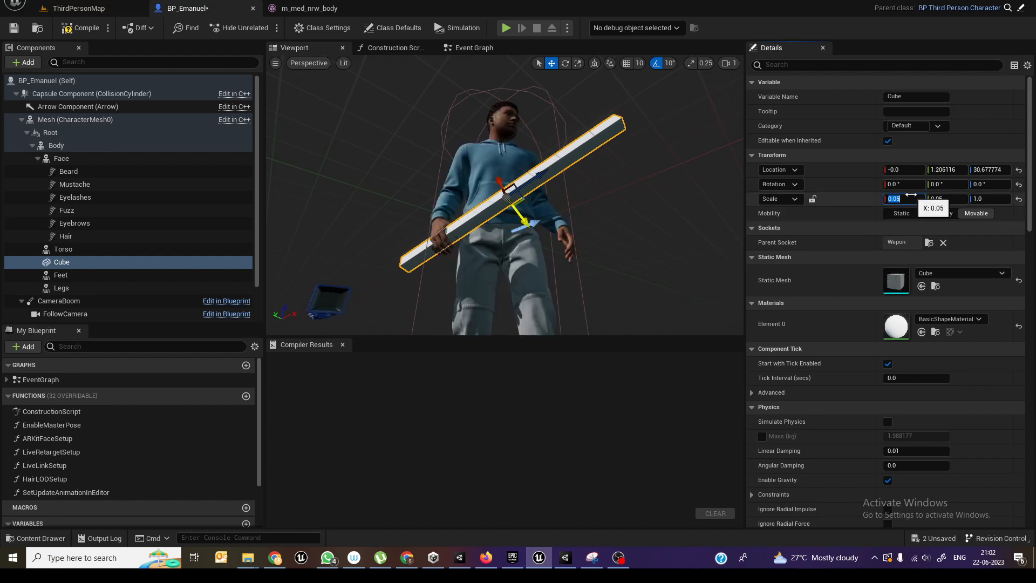
{"action": "type", "text": "0.025"}
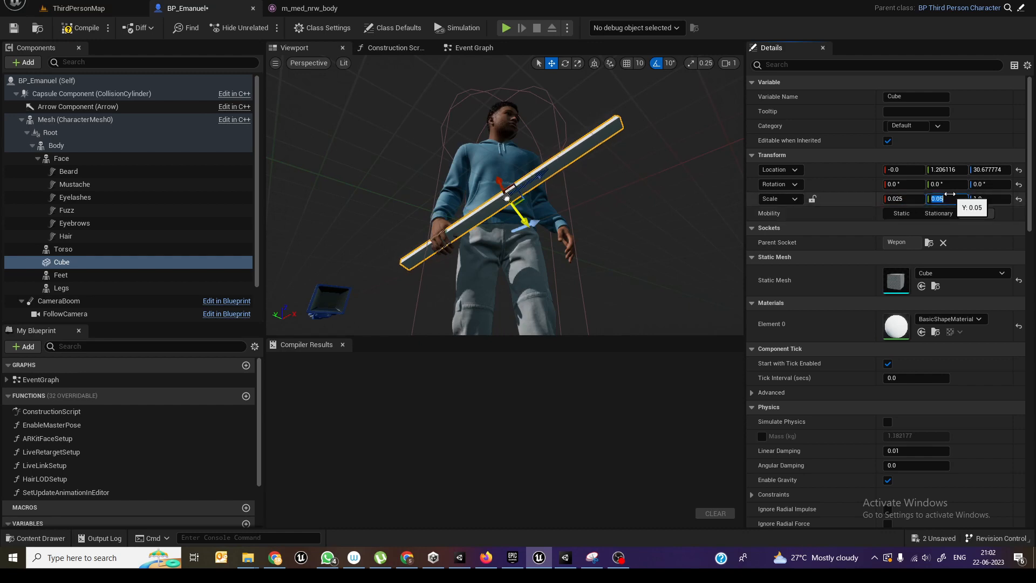
{"action": "type", "text": "0.025"}
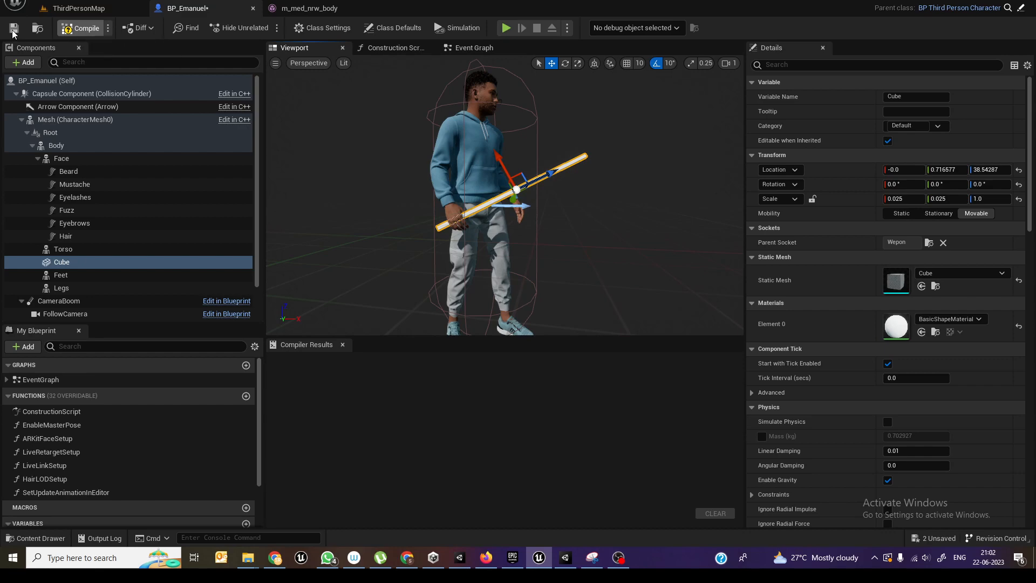
Step: Save BP_Emanuel and play-test ThirdPersonMap to see the character carrying the stick
{"action": "left_click", "coordinate": [79, 28]}
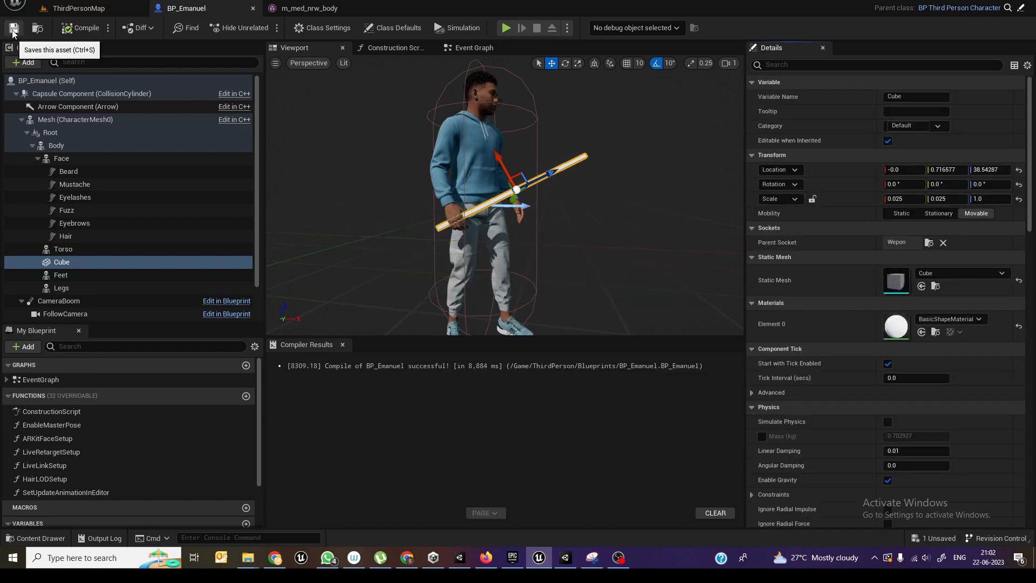
{"action": "left_click", "coordinate": [77, 7]}
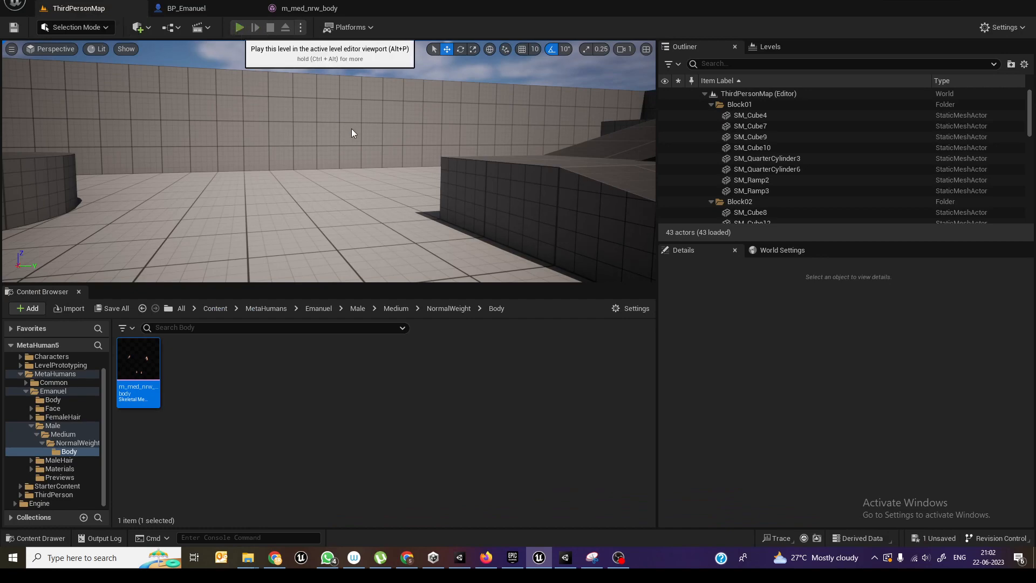
{"action": "left_click", "coordinate": [240, 27]}
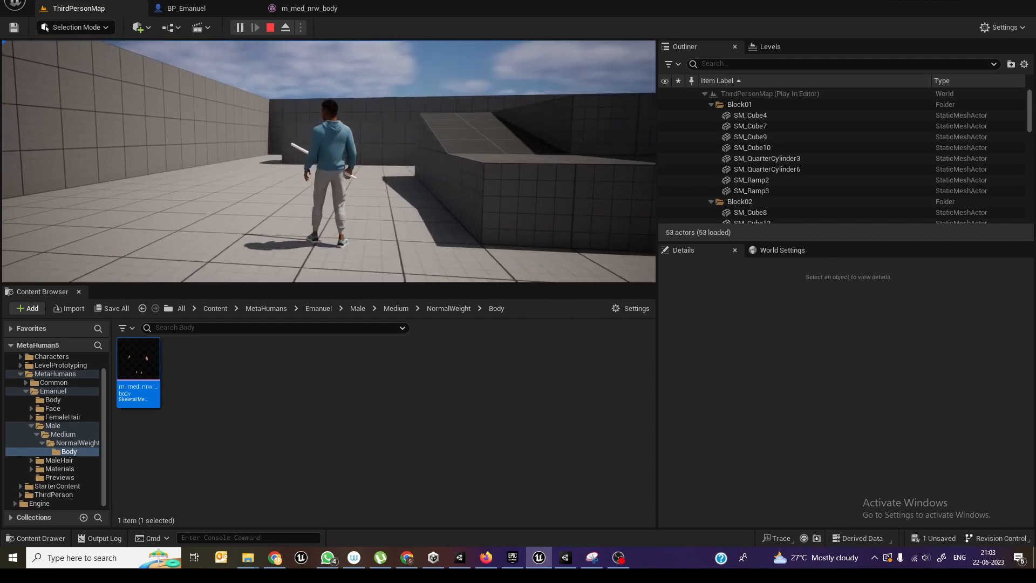
{"action": "left_click", "coordinate": [187, 8]}
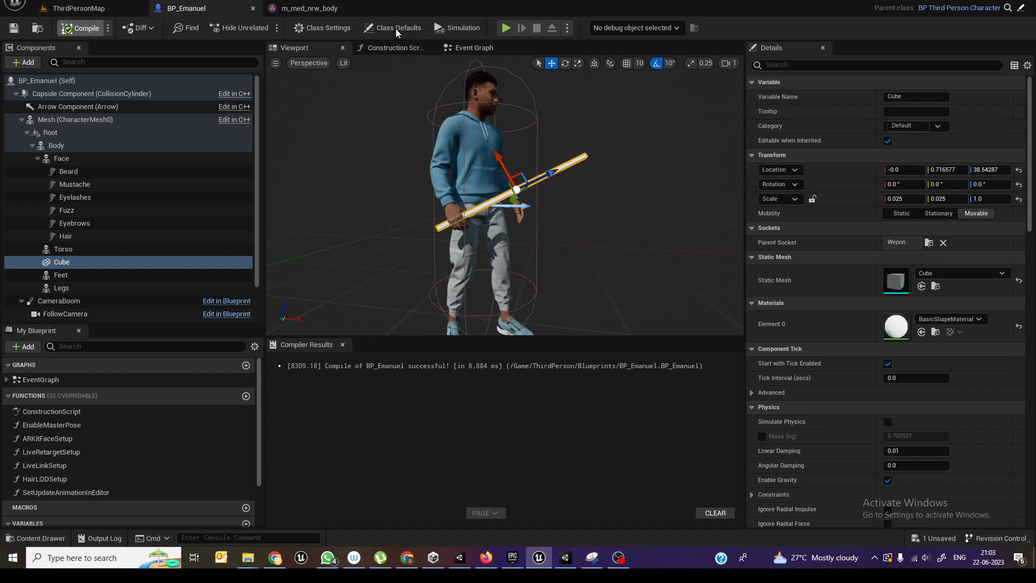
Step: View BP_Emanuel's class defaults, briefly visit ThirdPersonMap and start play, then return to BP_Emanuel
{"action": "left_click", "coordinate": [397, 28]}
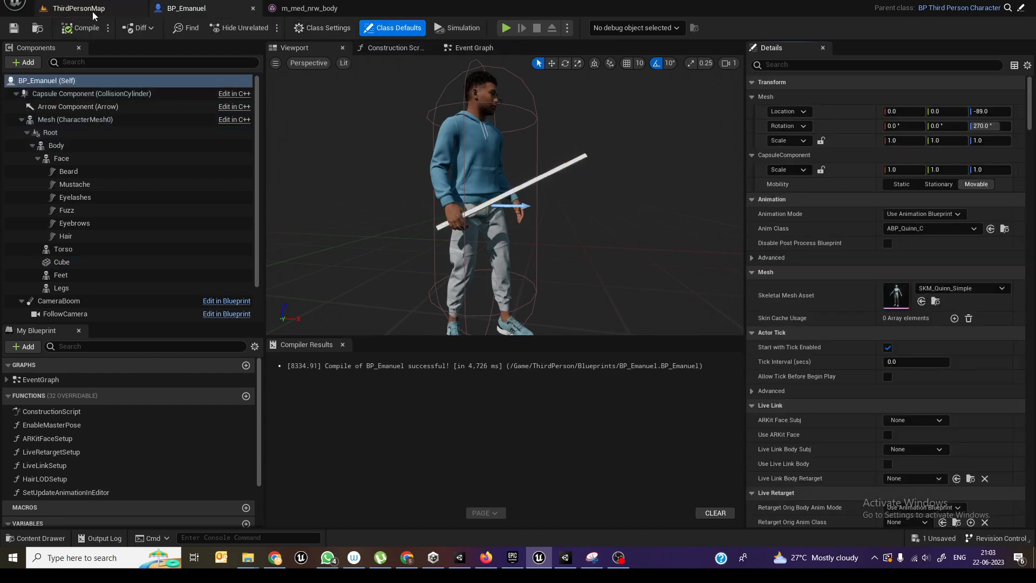
{"action": "left_click", "coordinate": [78, 7]}
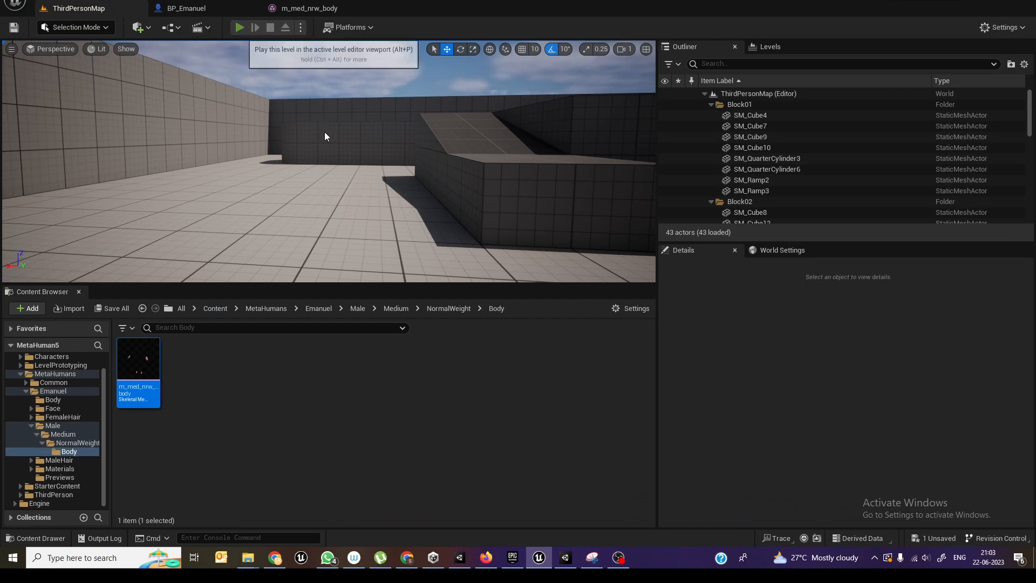
{"action": "left_click", "coordinate": [239, 27]}
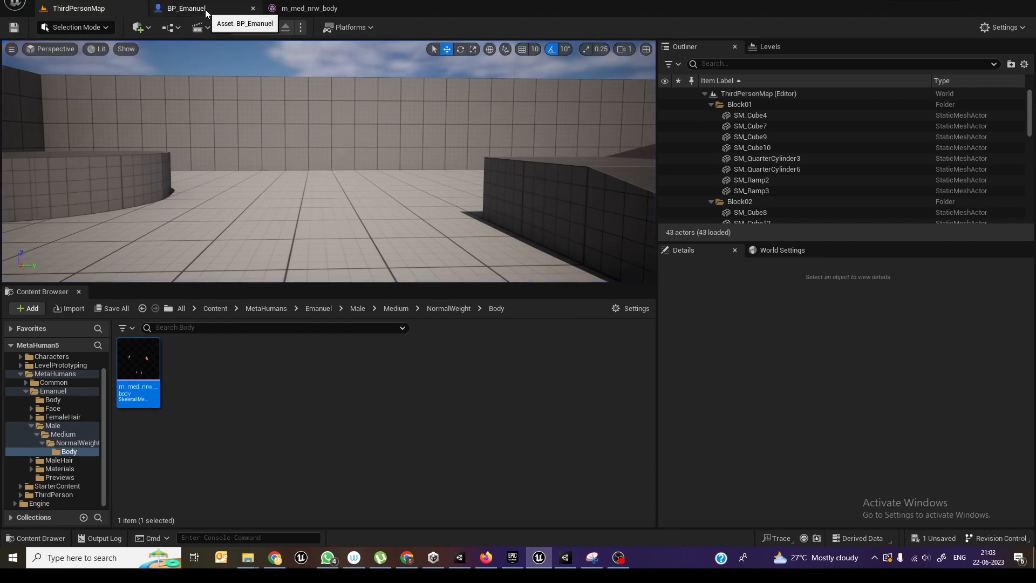
{"action": "left_click", "coordinate": [185, 8]}
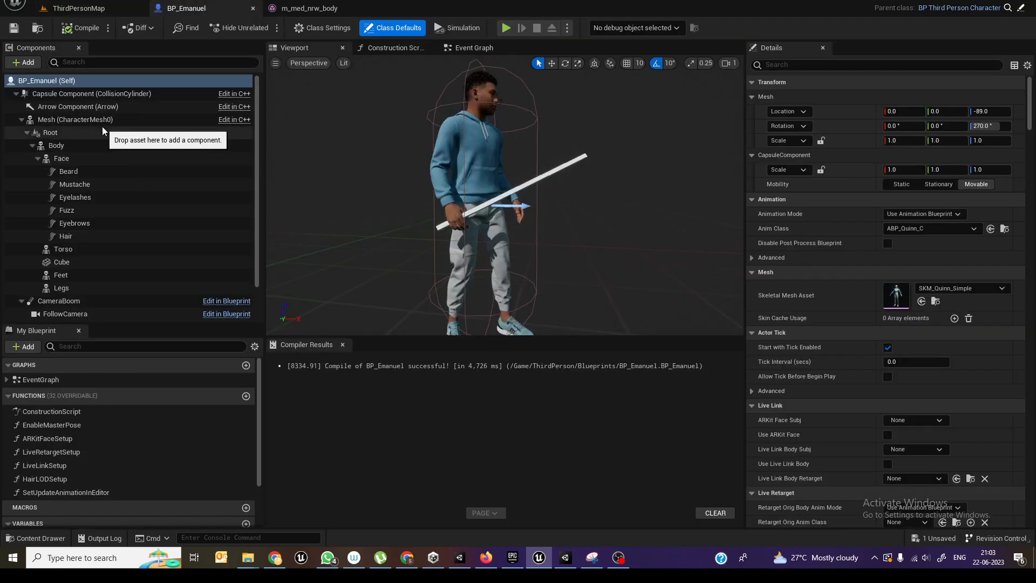
Step: On the character's Mesh component, filter Details by 'paus' and switch Pause Anims off
{"action": "left_click", "coordinate": [76, 120]}
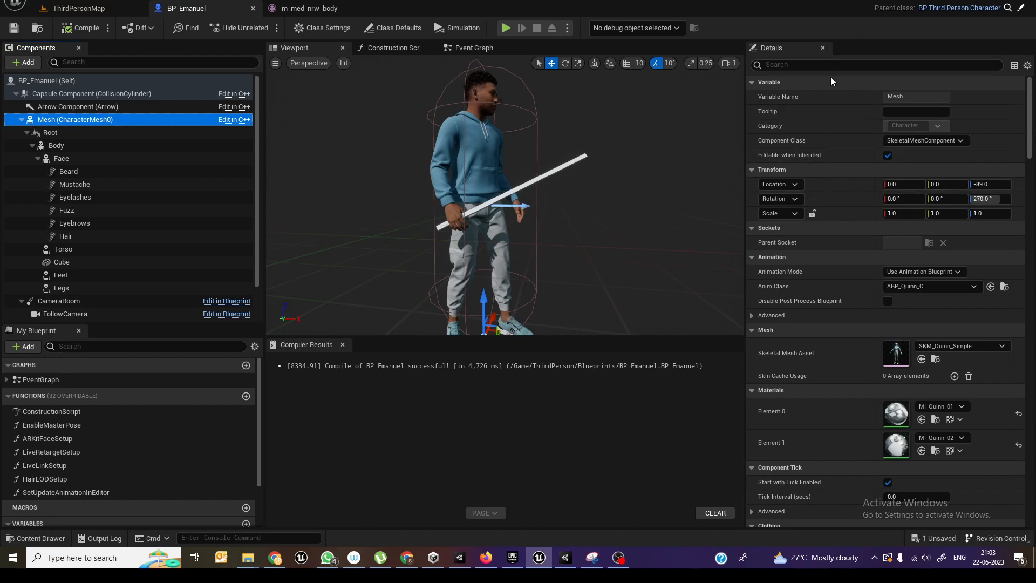
{"action": "left_click", "coordinate": [859, 65]}
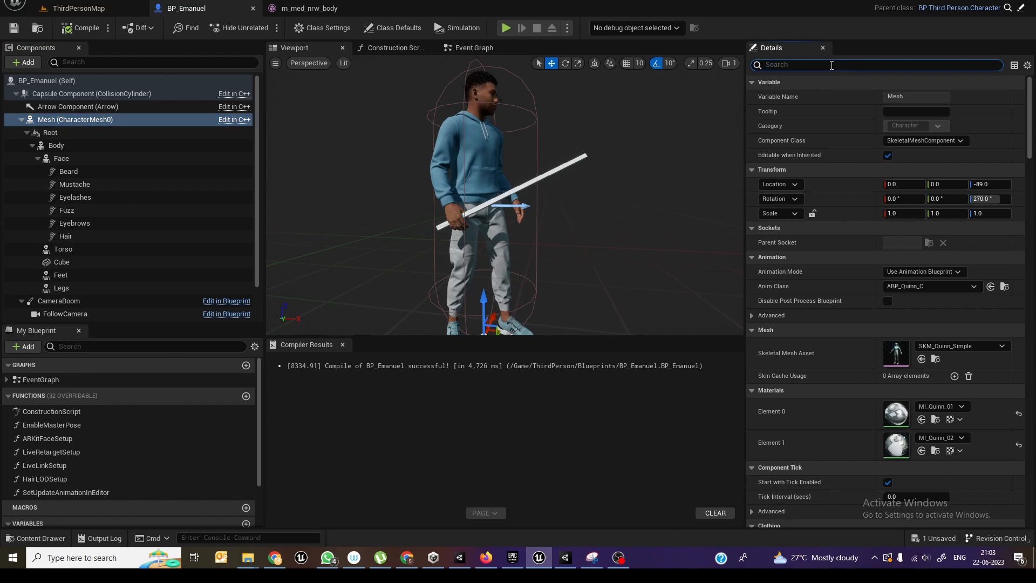
{"action": "type", "text": "paus"}
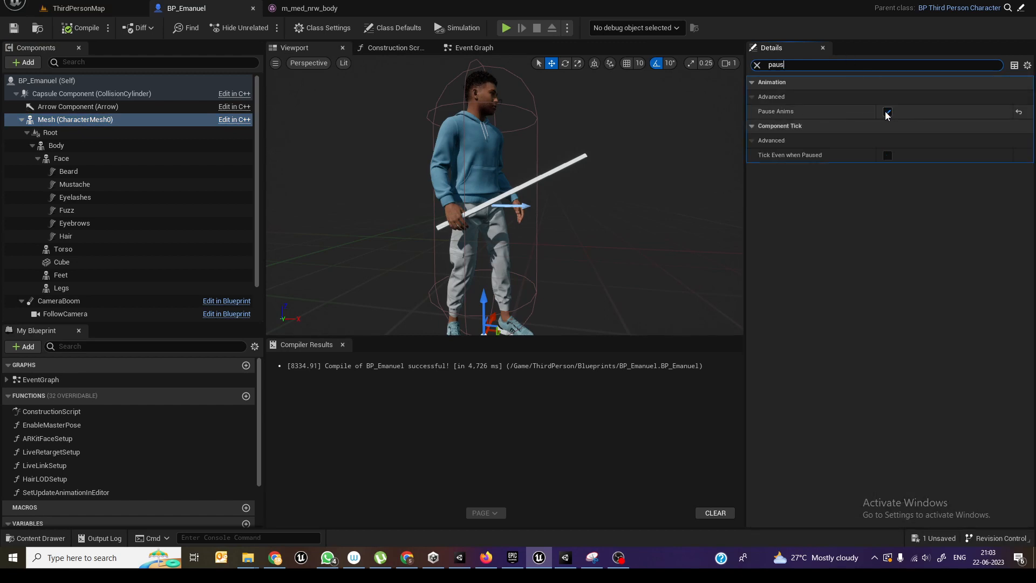
{"action": "left_click", "coordinate": [887, 112]}
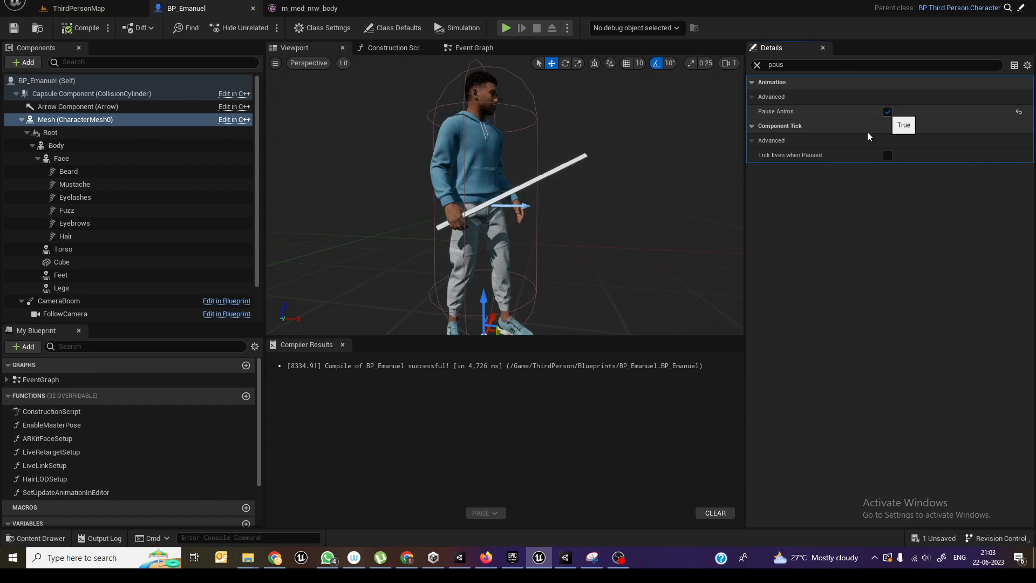
{"action": "mouse_move", "coordinate": [649, 149]}
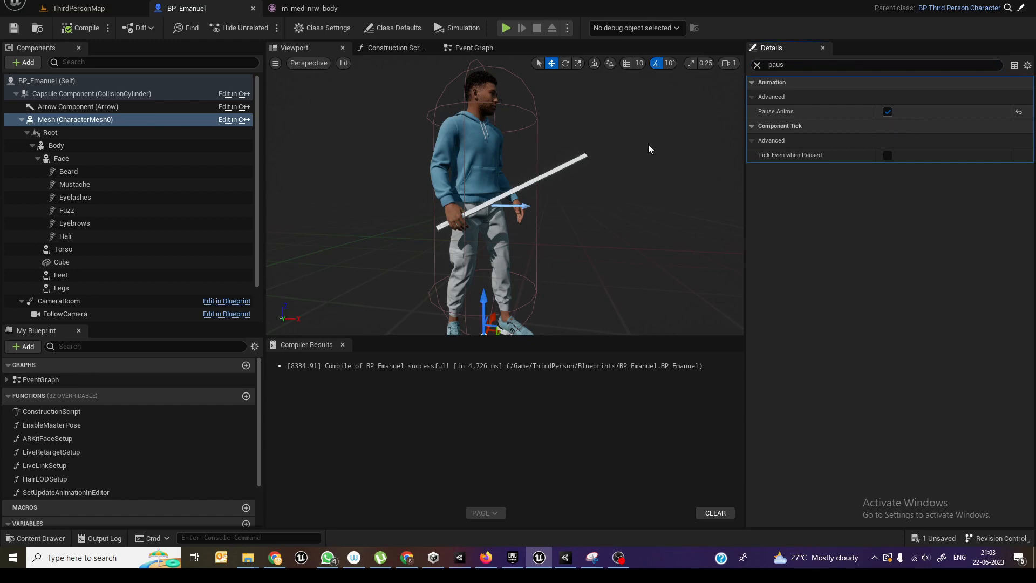
{"action": "left_click", "coordinate": [887, 111]}
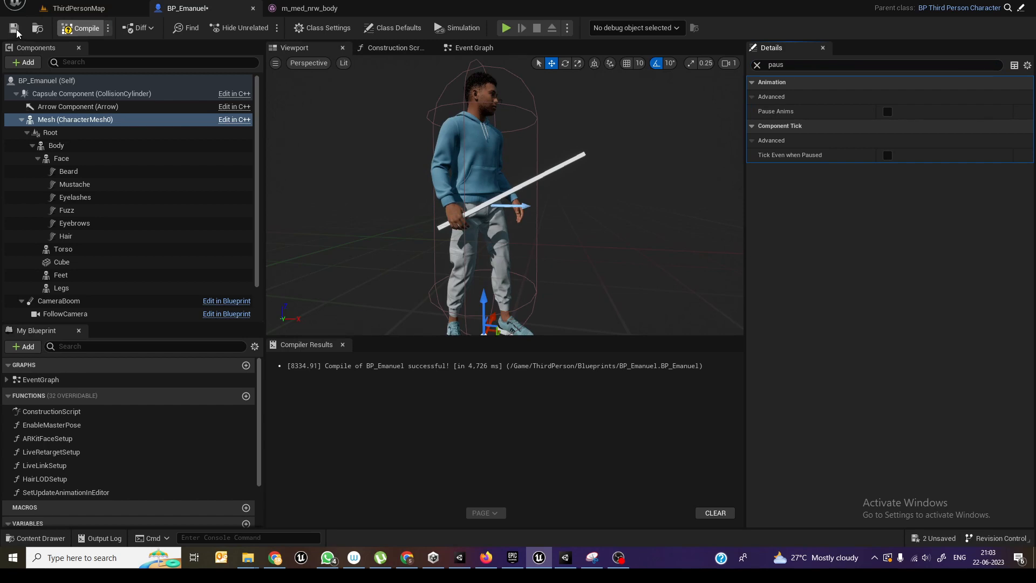
Step: Play-test ThirdPersonMap, watch the character walk with the stick, then stop the session
{"action": "left_click", "coordinate": [78, 8]}
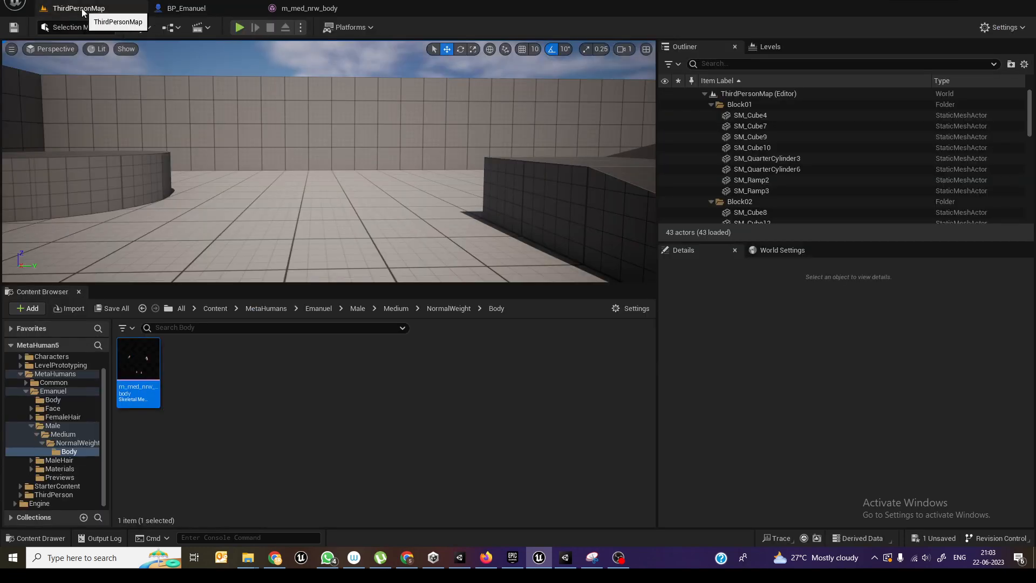
{"action": "mouse_move", "coordinate": [386, 106]}
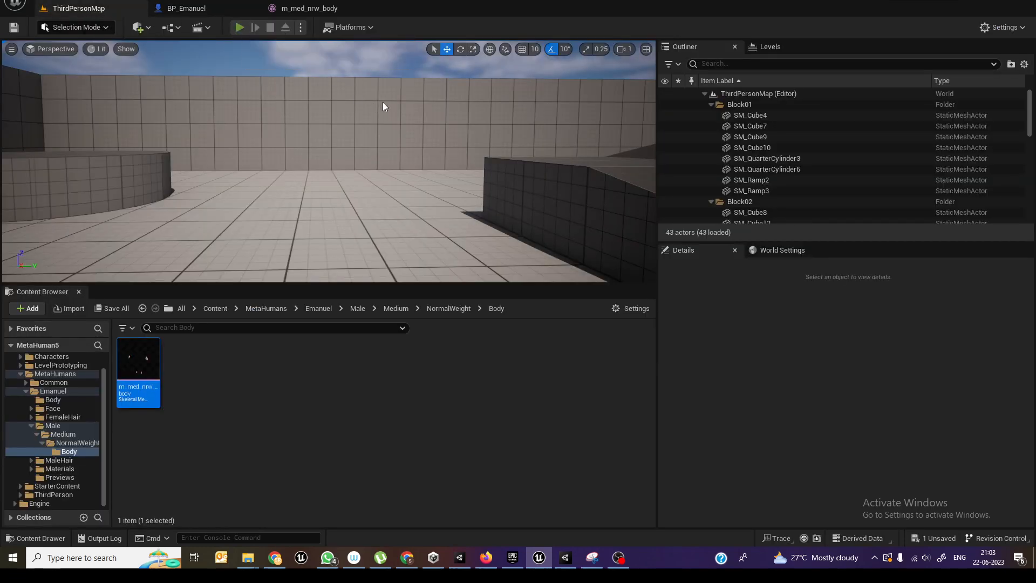
{"action": "left_click", "coordinate": [240, 27]}
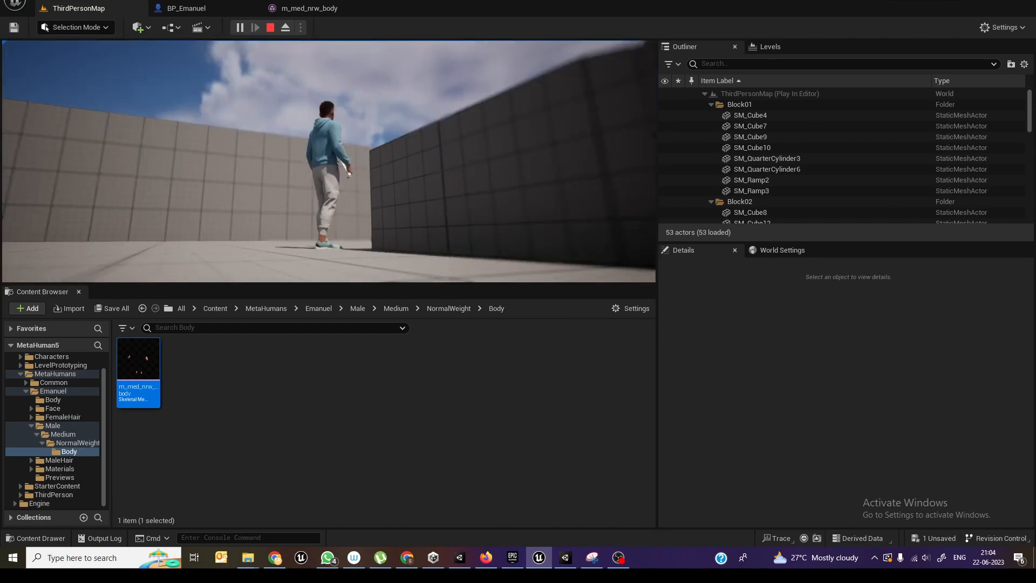
{"action": "left_click", "coordinate": [270, 27]}
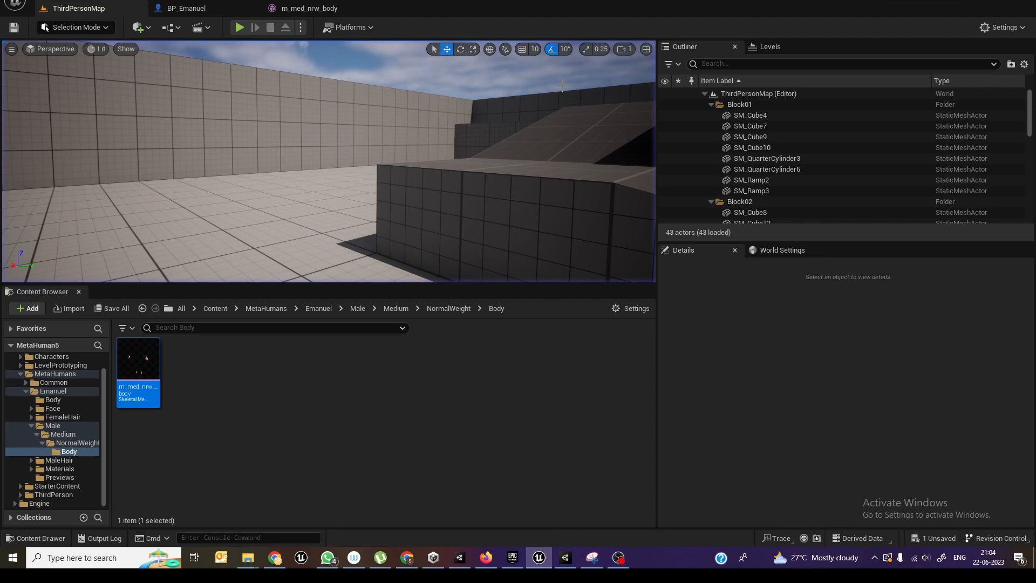